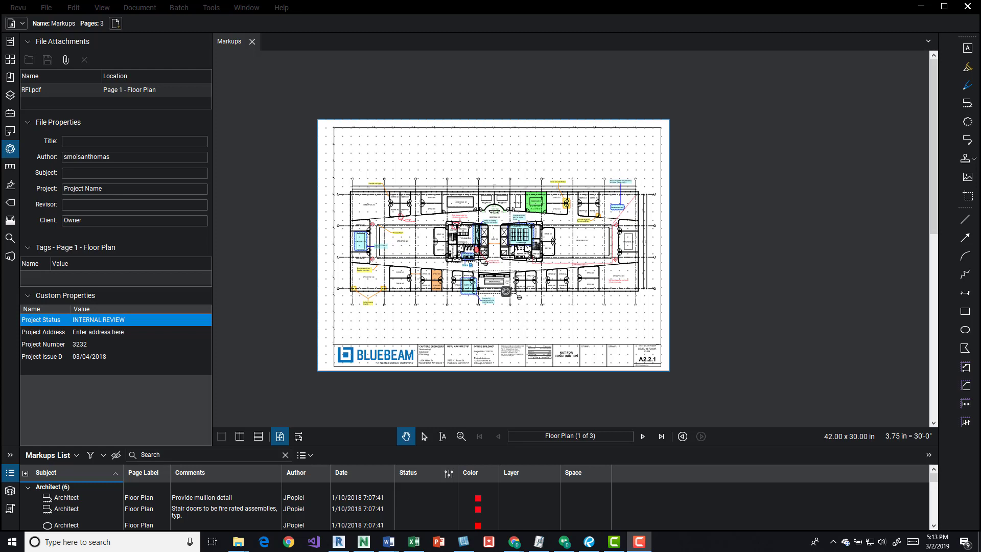
mouse_move(584, 321)
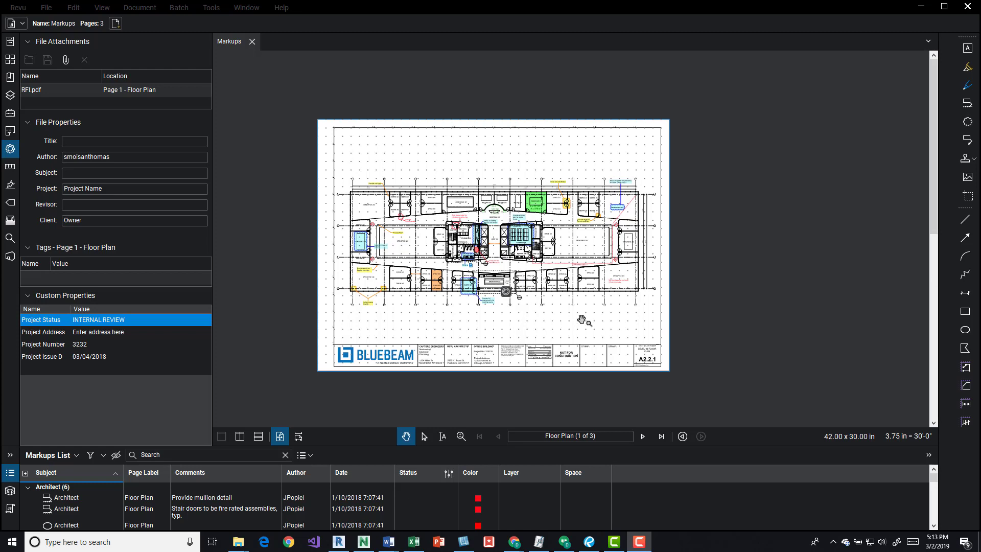
mouse_move(456, 183)
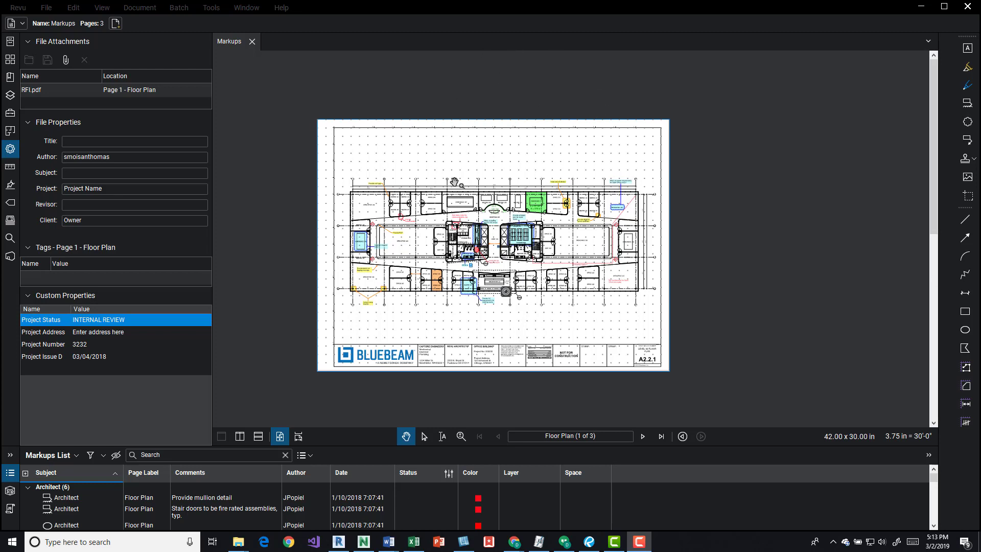
mouse_move(429, 149)
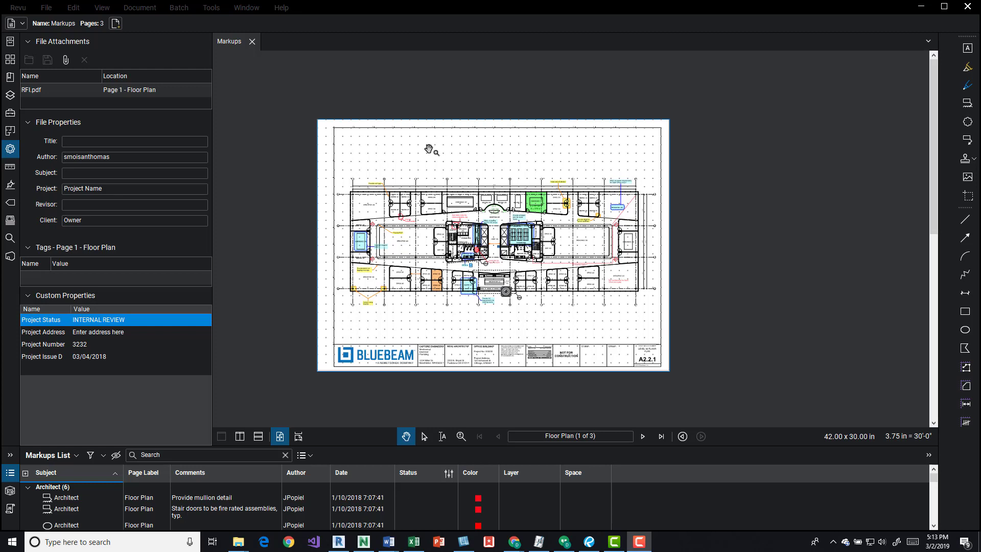
mouse_move(318, 138)
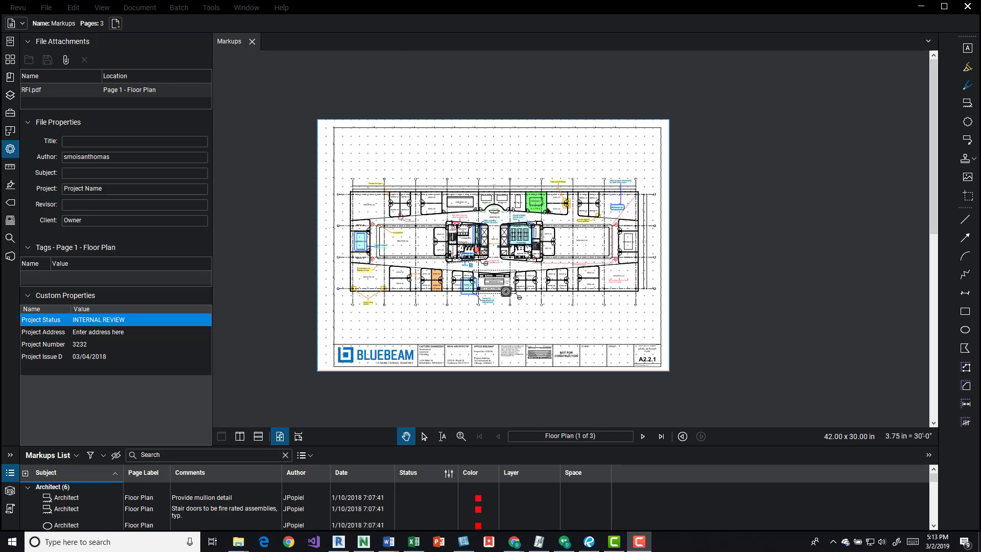
mouse_move(430, 144)
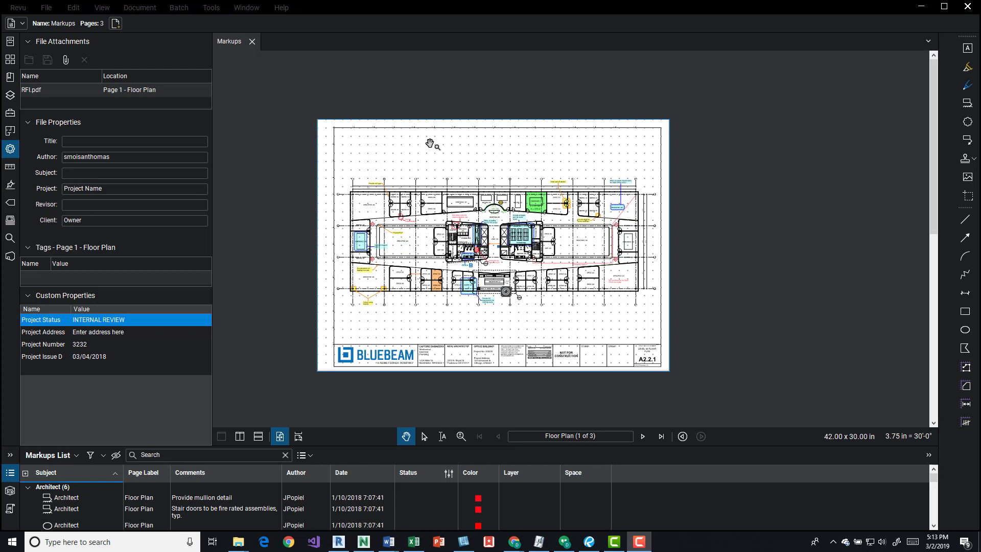
mouse_move(369, 368)
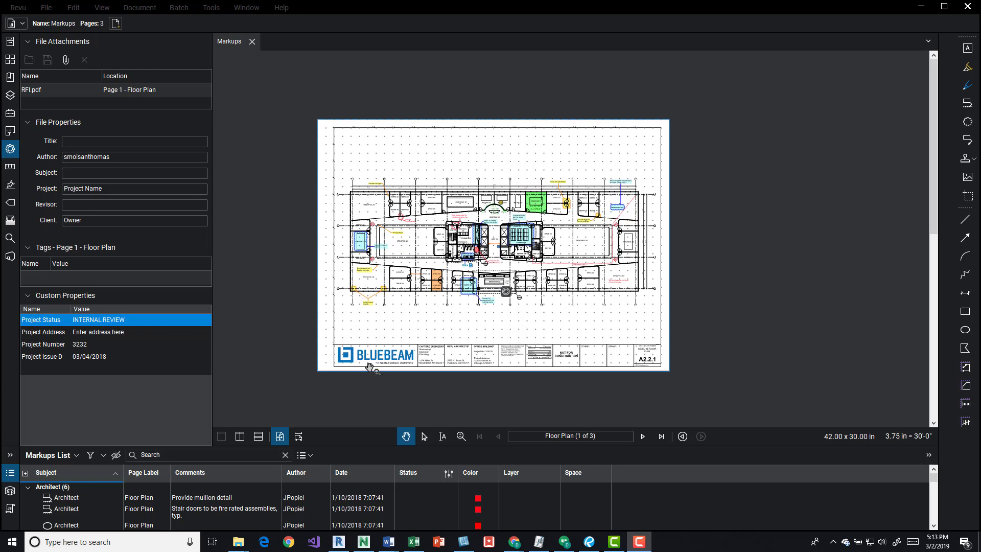
mouse_move(431, 163)
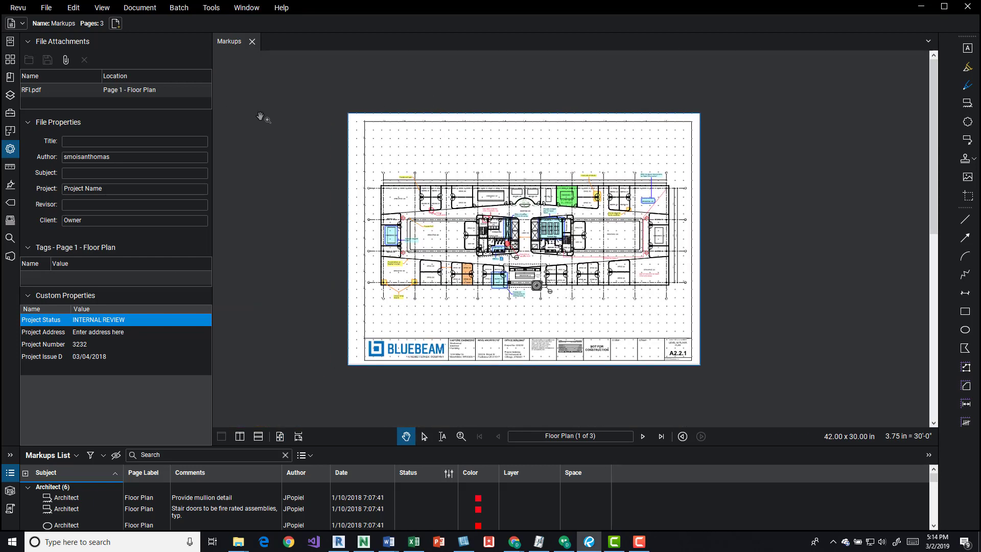
mouse_move(280, 8)
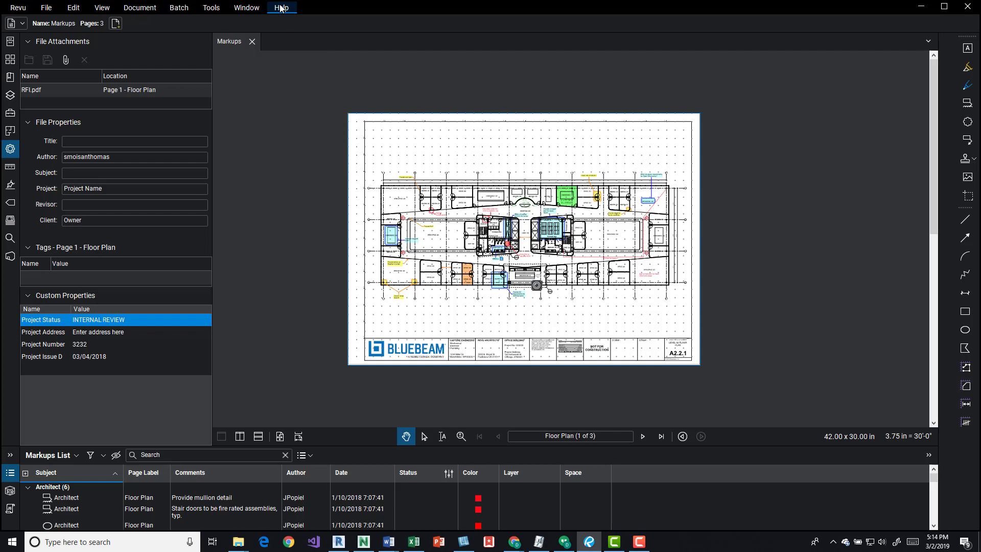
Bring up Color Processing from the Document menu, showing Modify Colors with before/after previews.
left_click(281, 8)
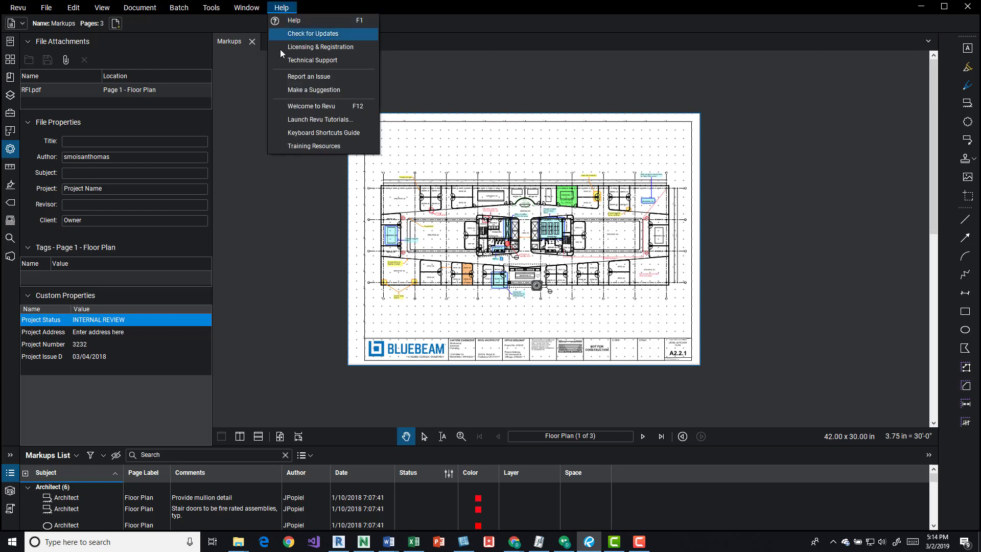
mouse_move(333, 146)
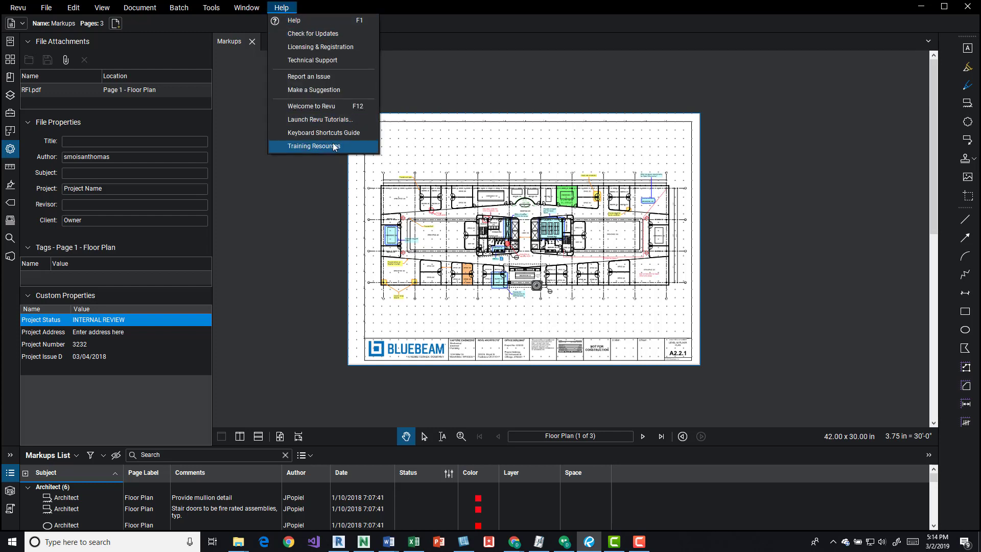
mouse_move(588, 84)
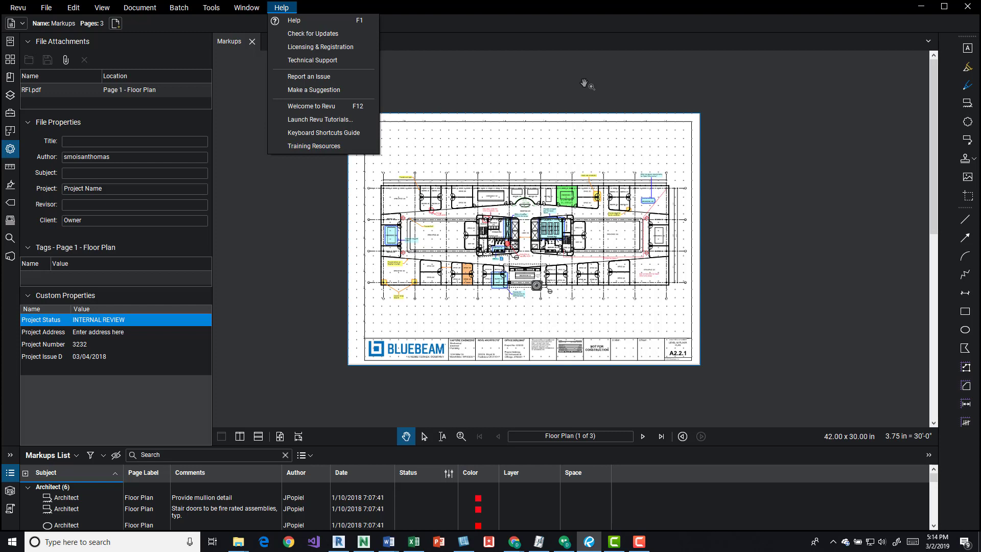
mouse_move(536, 87)
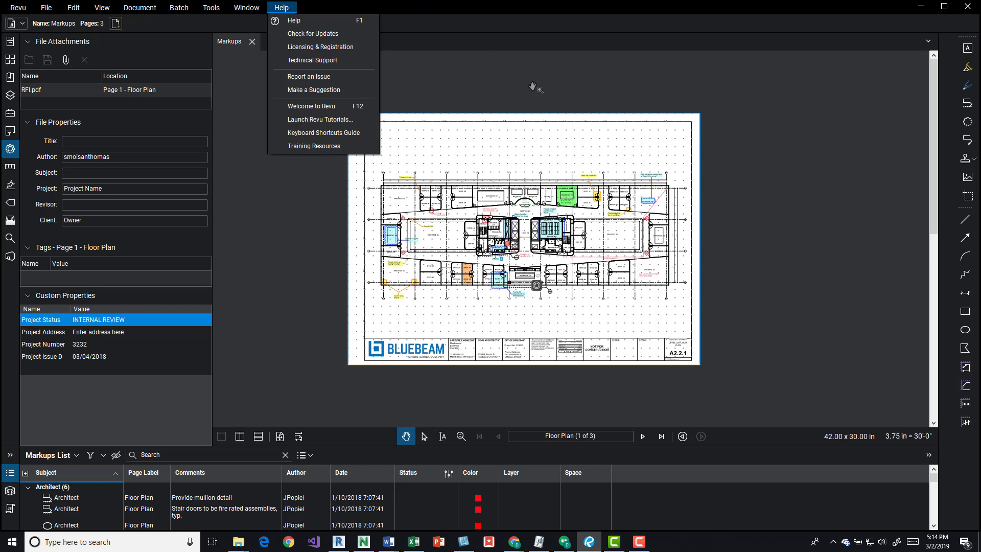
mouse_move(470, 184)
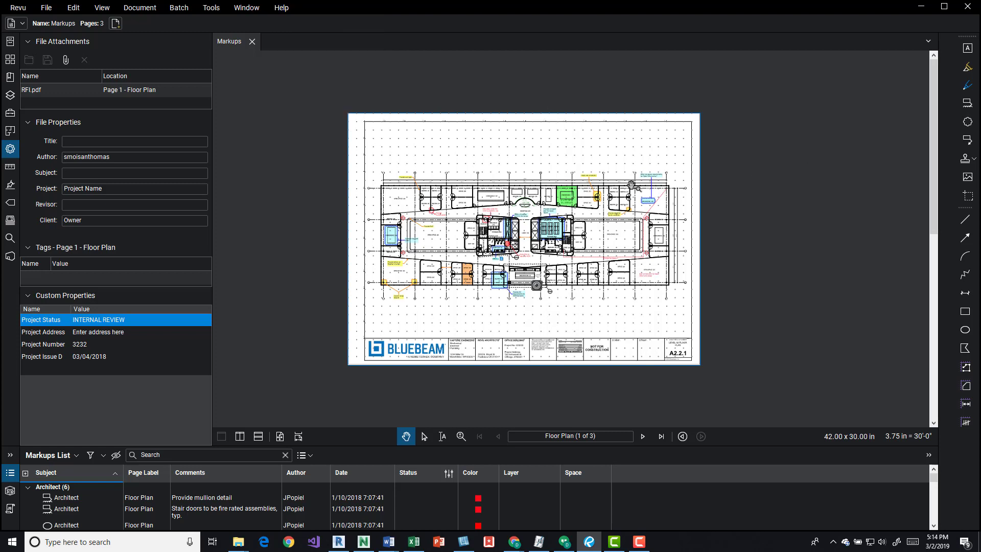
mouse_move(477, 129)
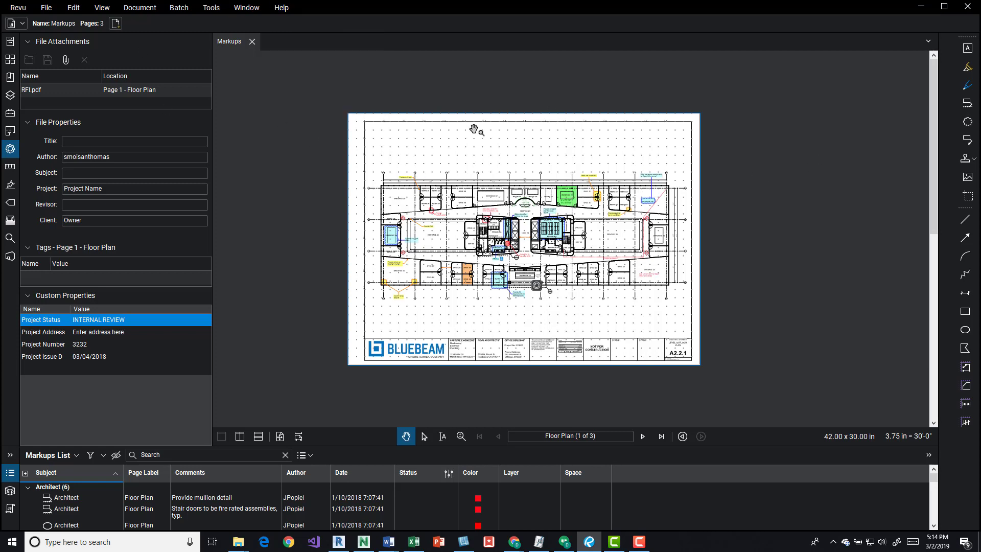
mouse_move(338, 152)
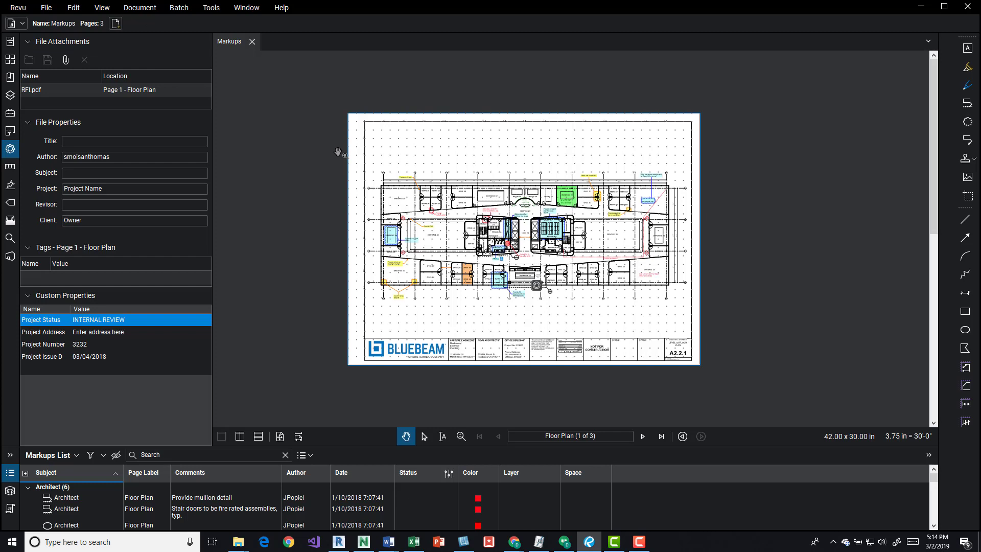
mouse_move(441, 197)
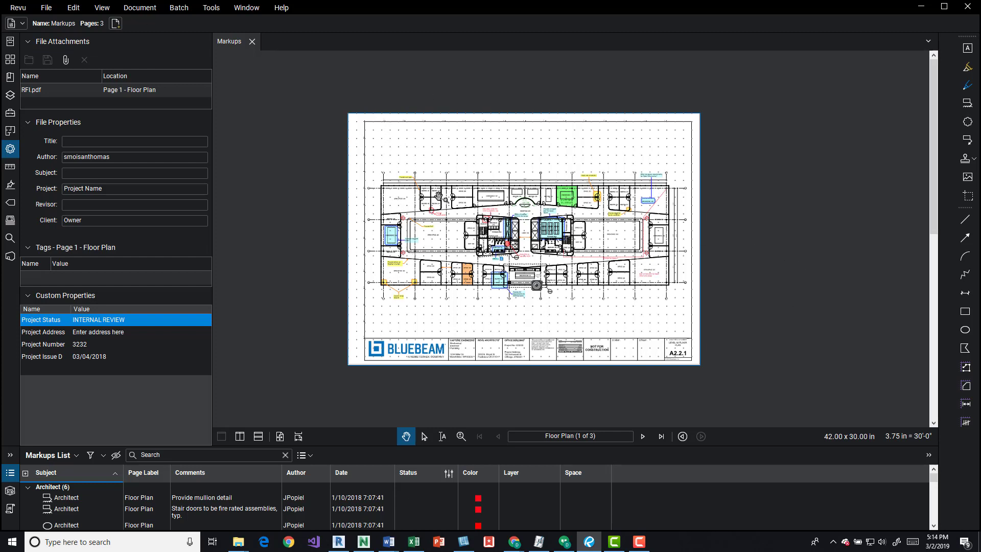
mouse_move(139, 8)
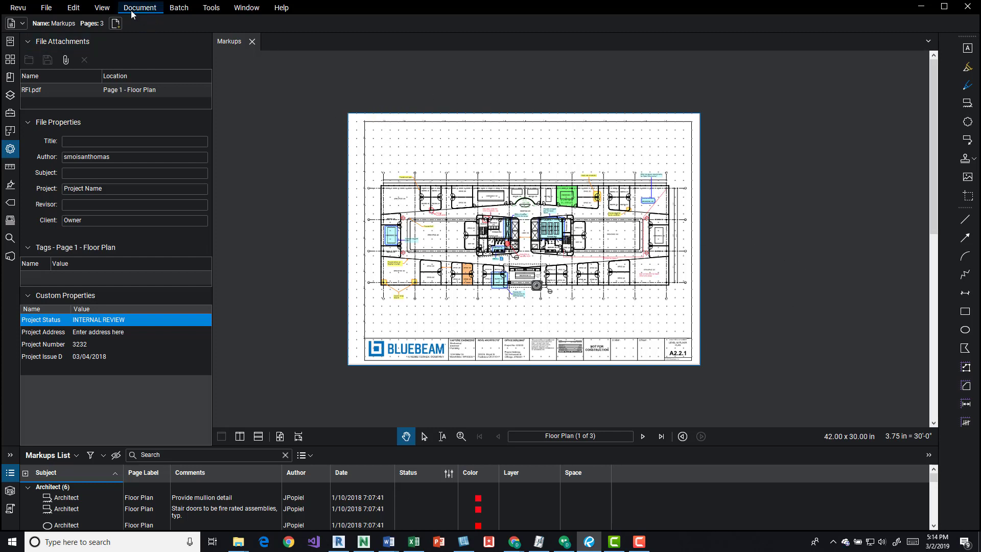
left_click(139, 7)
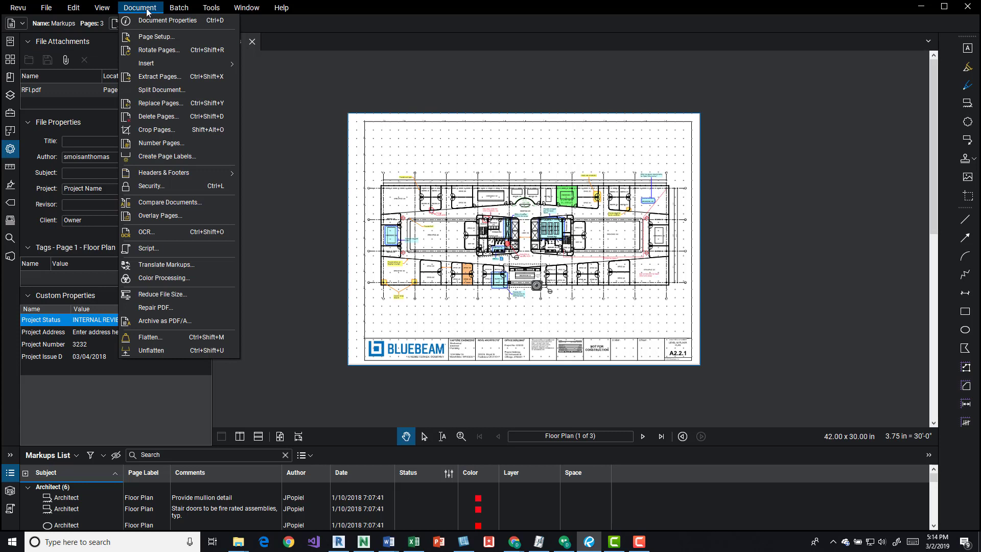
mouse_move(160, 216)
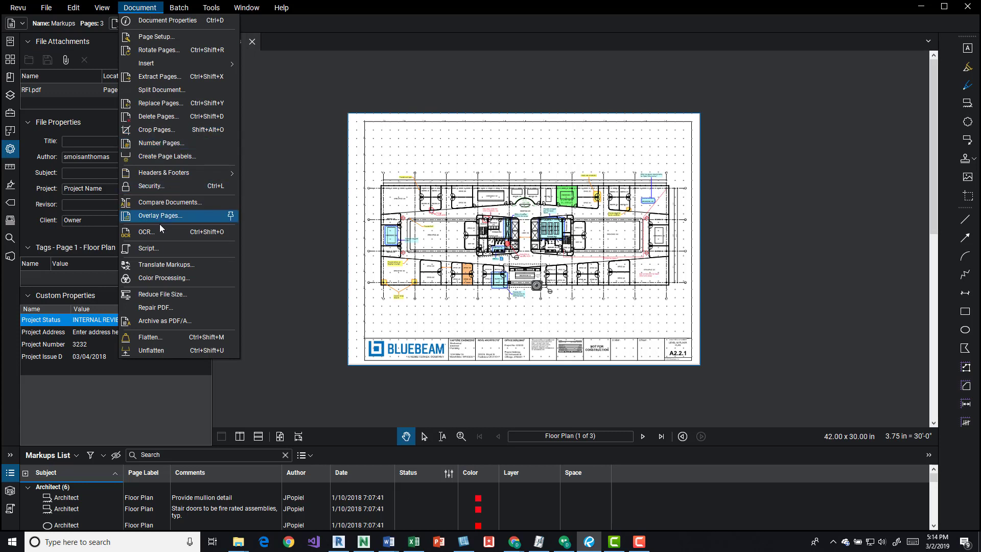
mouse_move(162, 277)
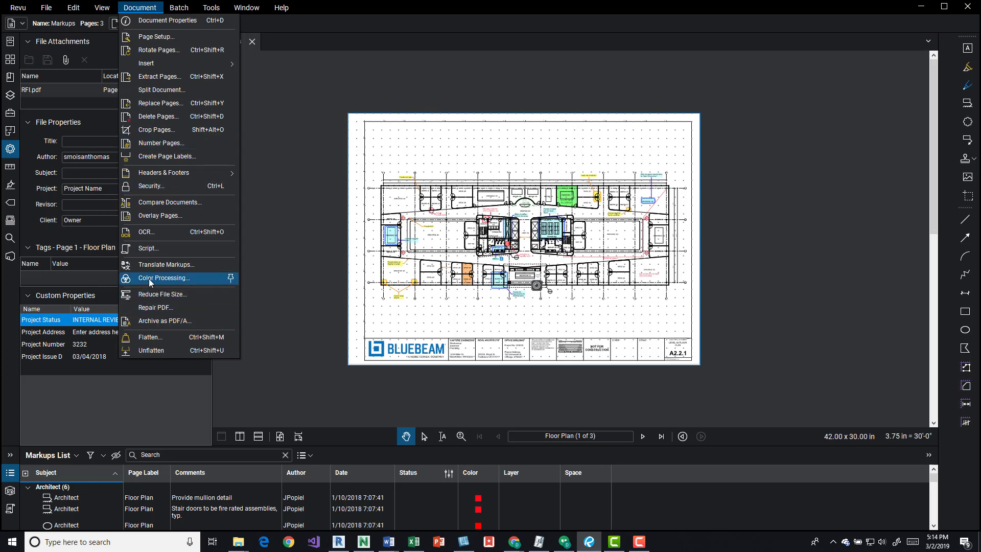
left_click(165, 278)
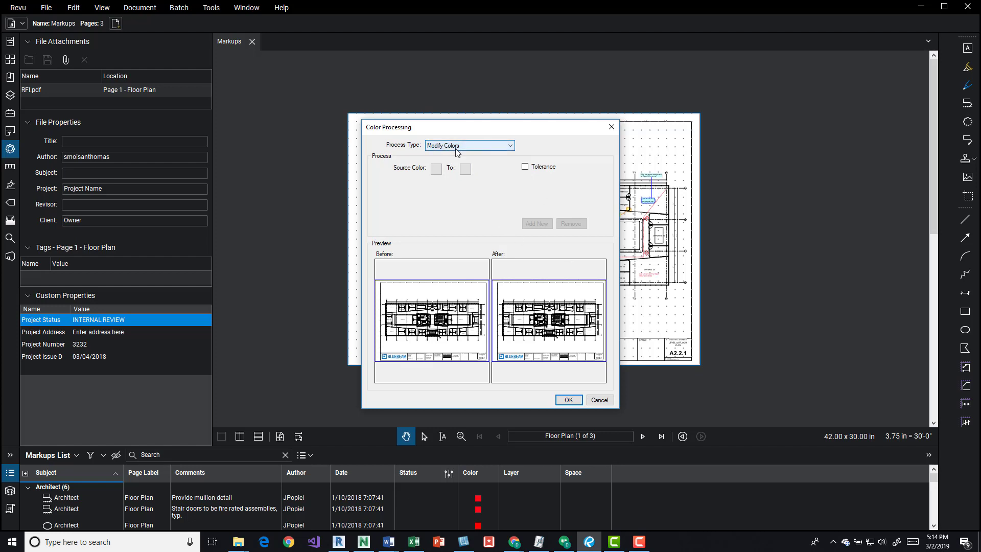
mouse_move(401, 158)
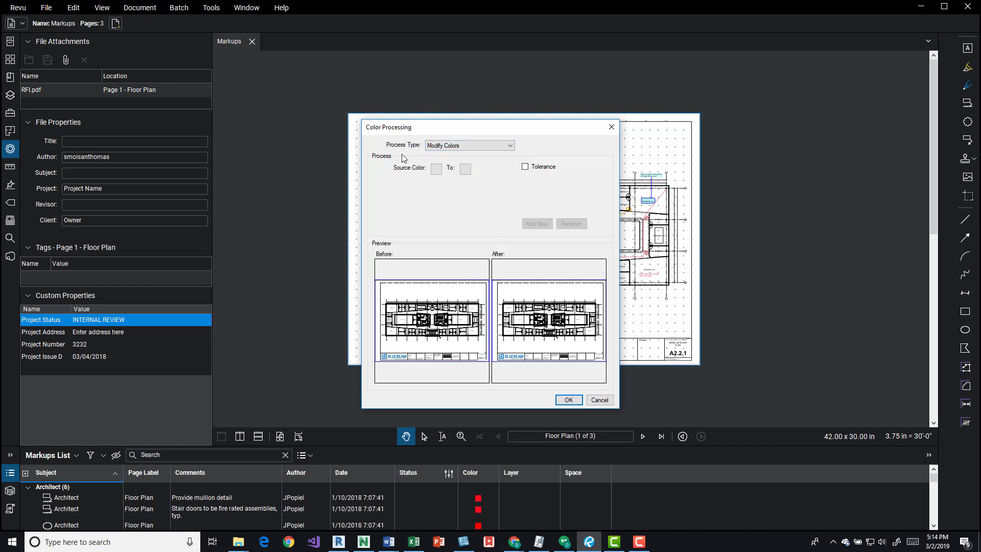
mouse_move(480, 305)
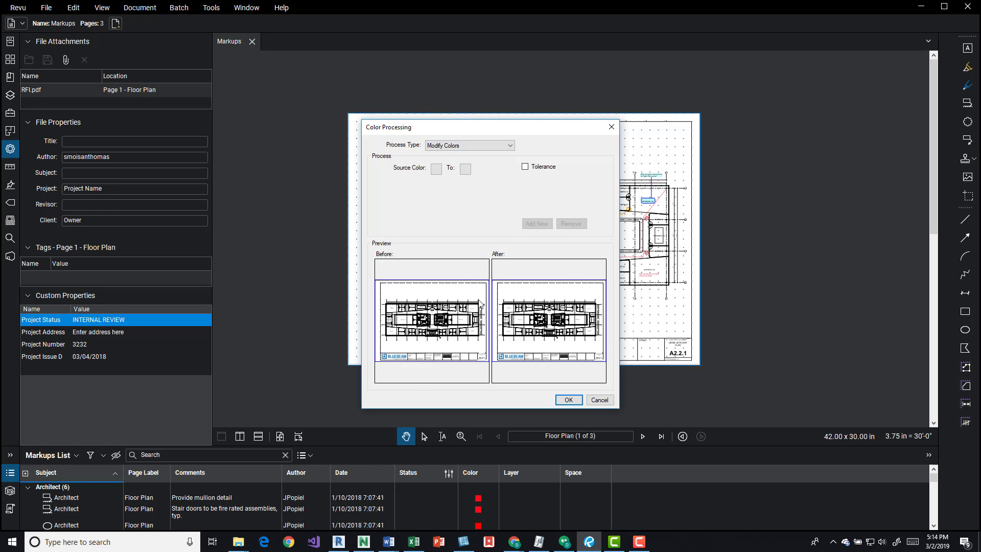
left_click(468, 145)
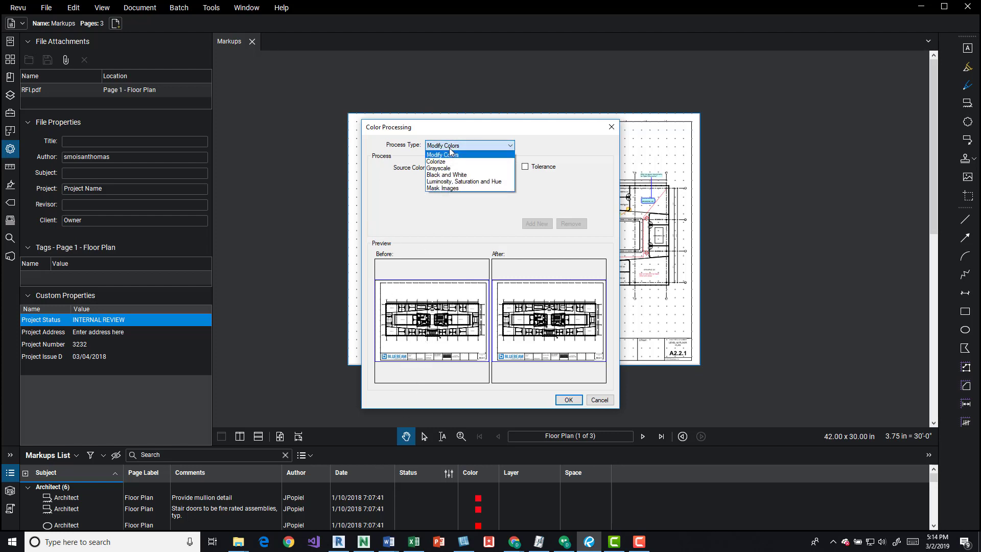
mouse_move(471, 139)
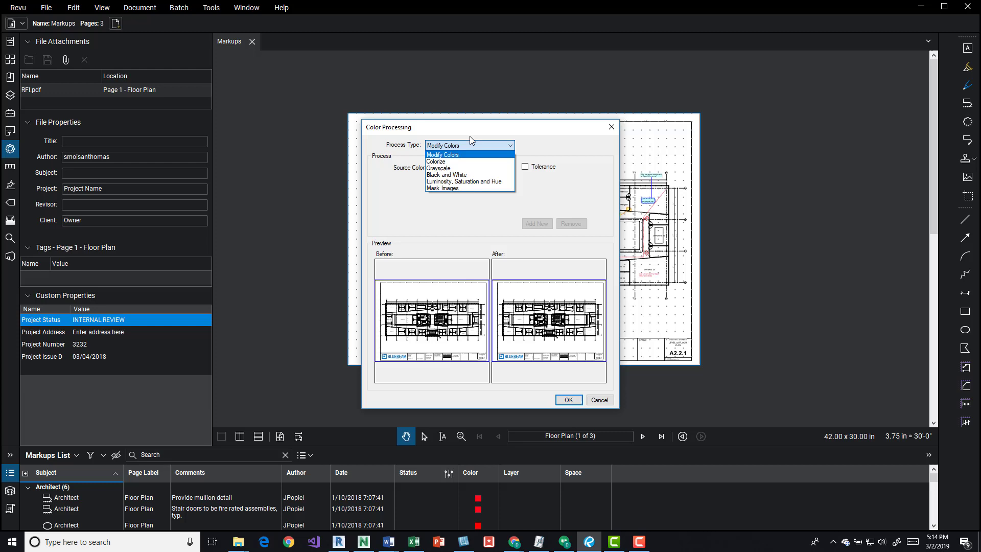
mouse_move(457, 162)
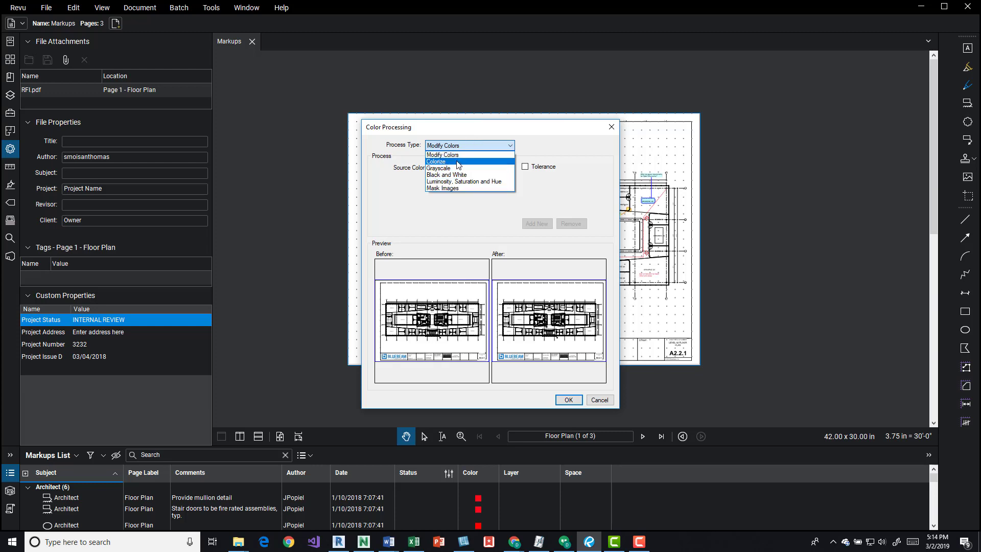
mouse_move(472, 182)
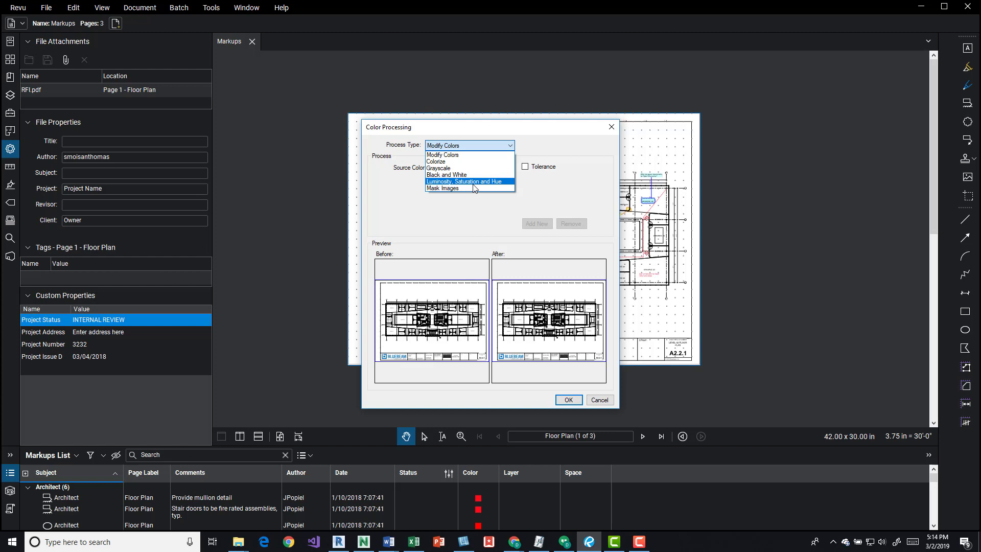
mouse_move(463, 188)
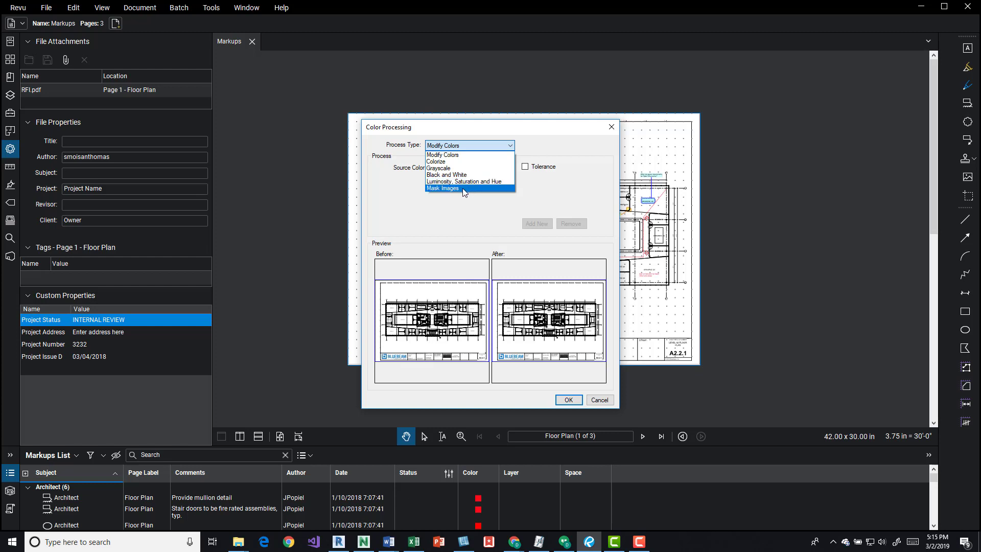
left_click(442, 154)
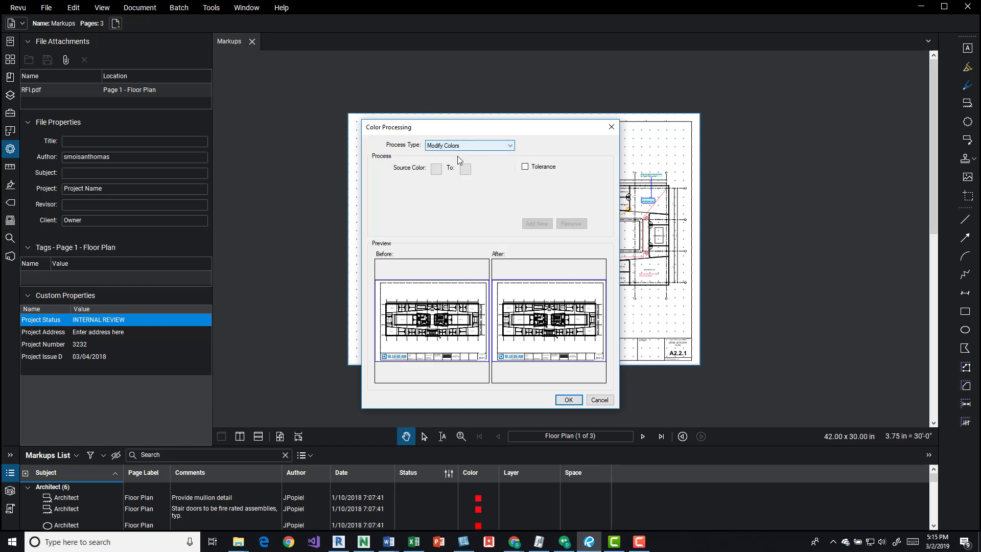
Map source red to blue as the first colour replacement pair.
left_click(436, 168)
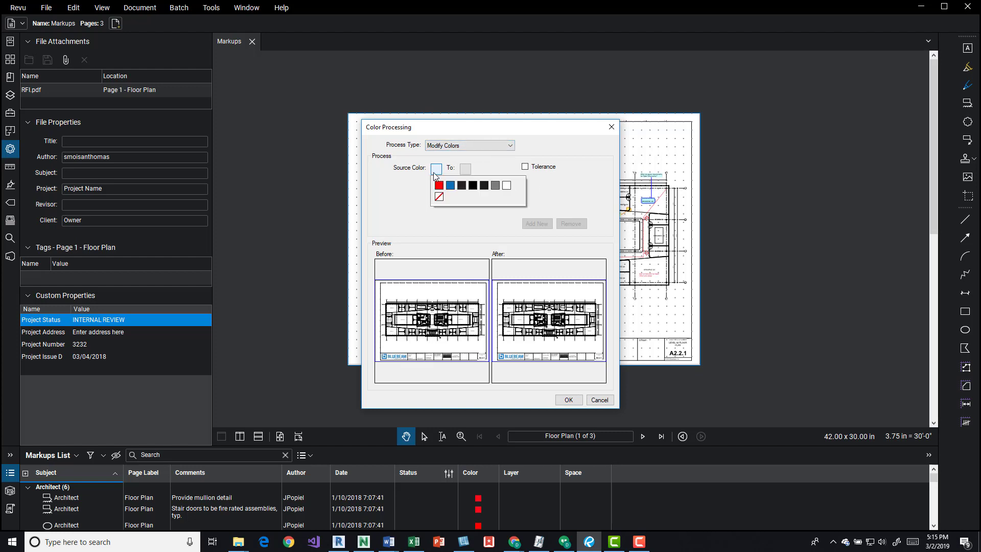
mouse_move(451, 185)
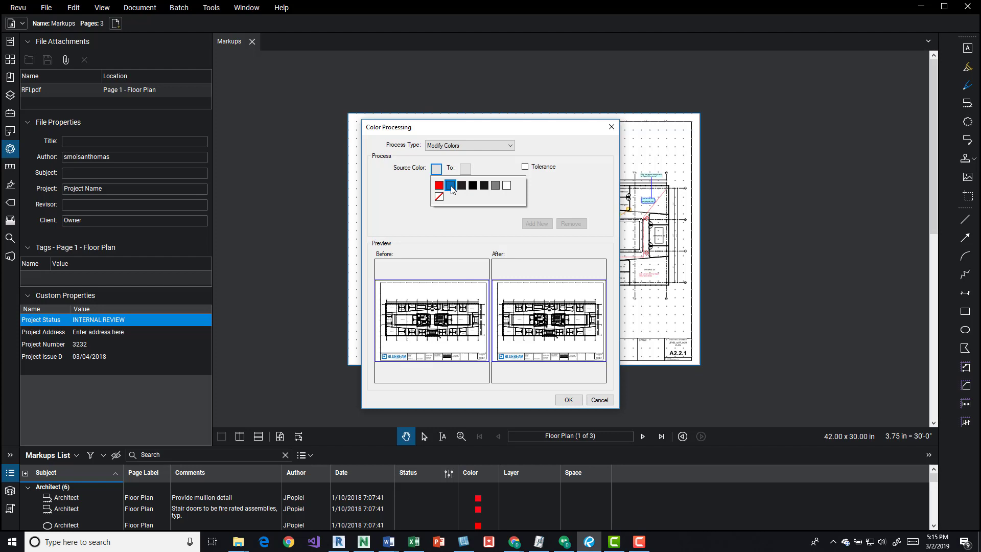
left_click(451, 185)
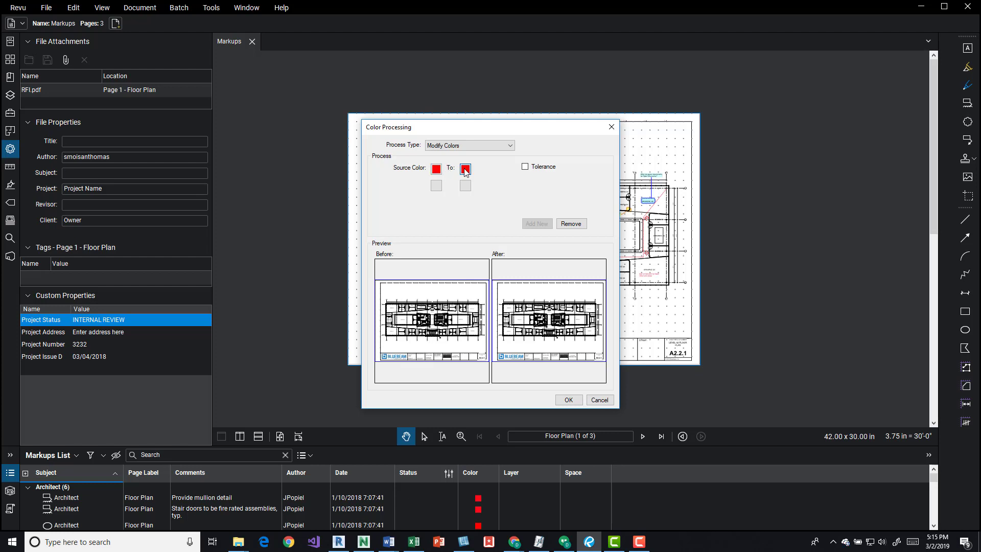
left_click(465, 169)
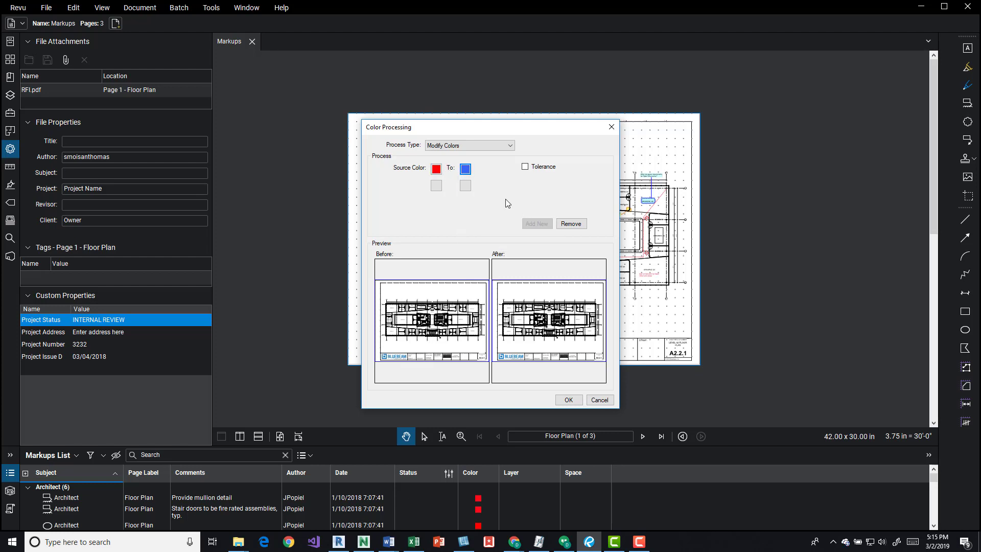
Map source black to cyan as the second pair, turning the After preview cyan.
left_click(436, 184)
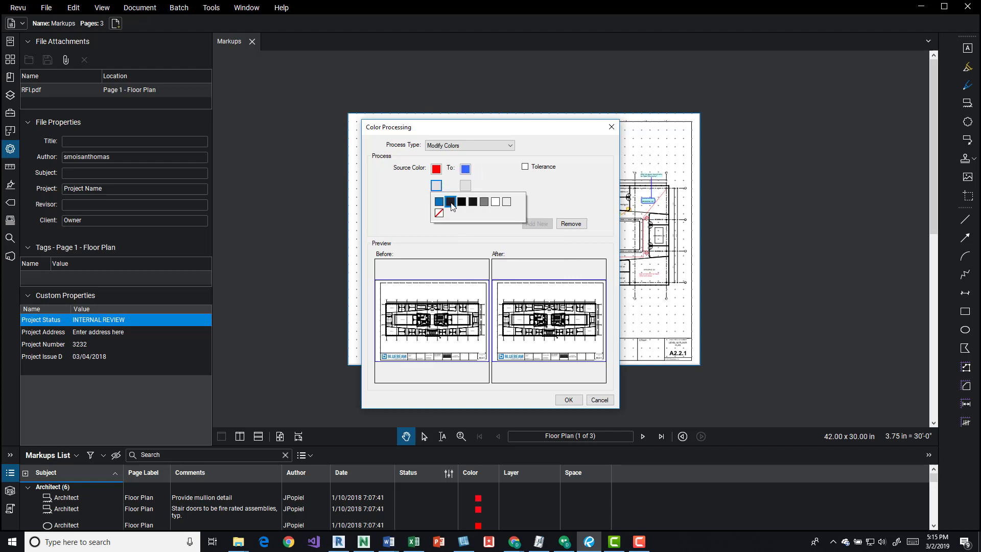
left_click(451, 202)
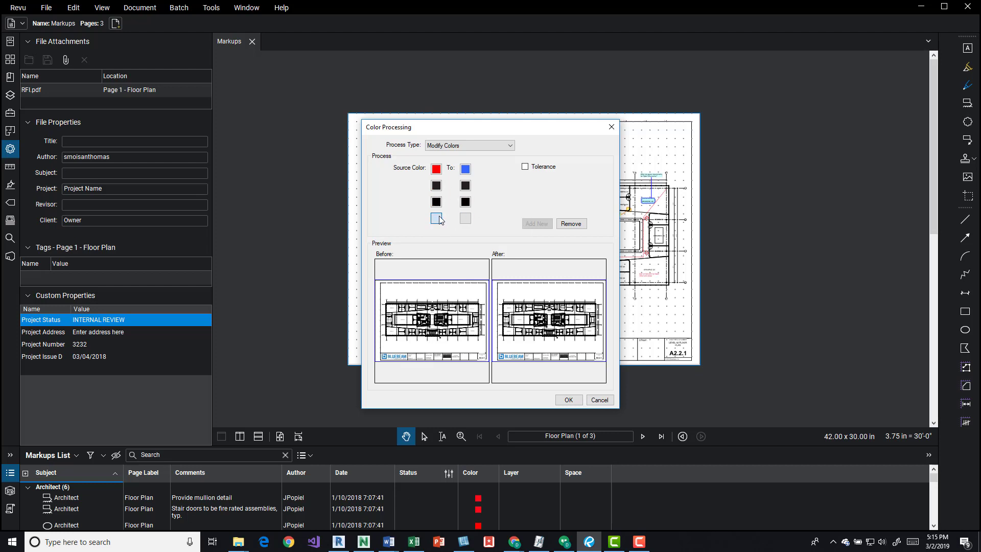
left_click(465, 206)
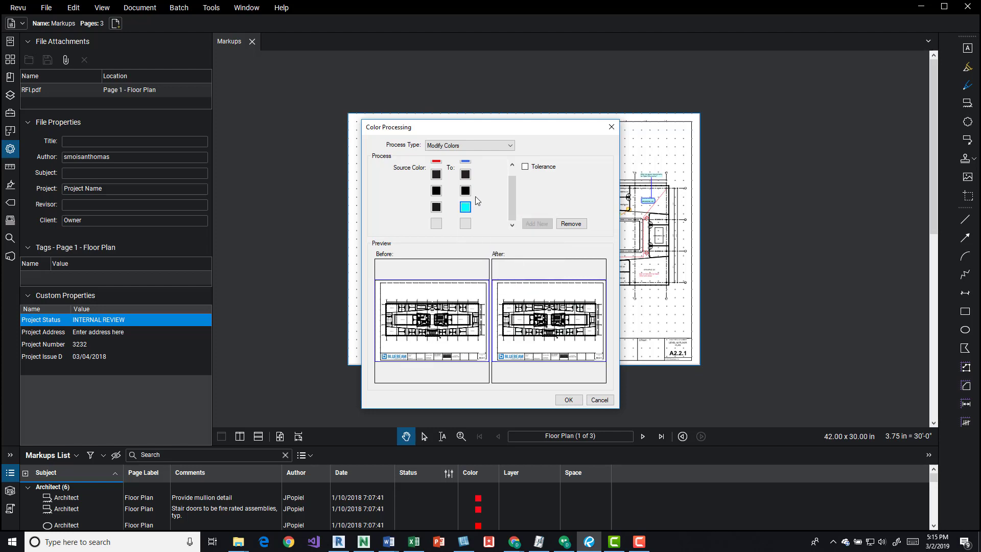
left_click(465, 190)
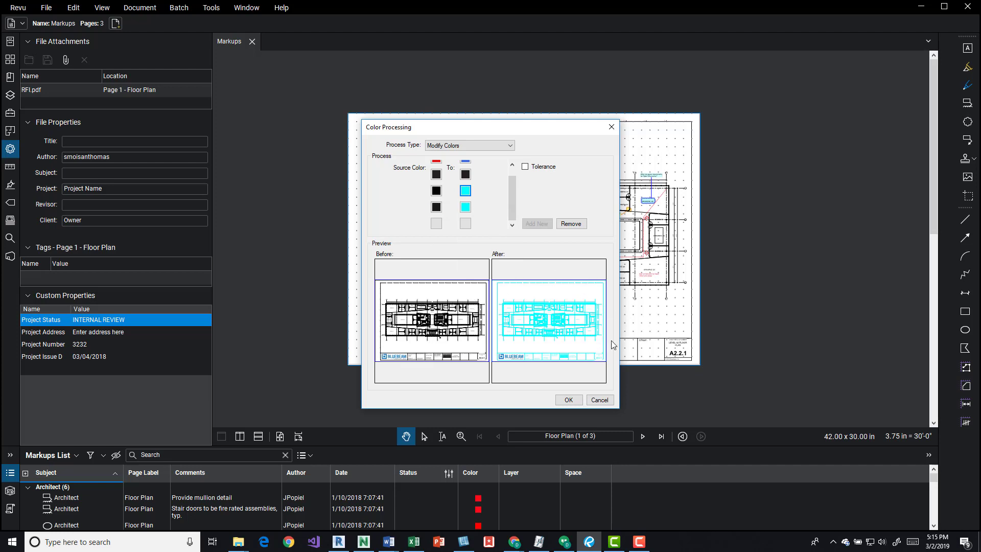
mouse_move(530, 335)
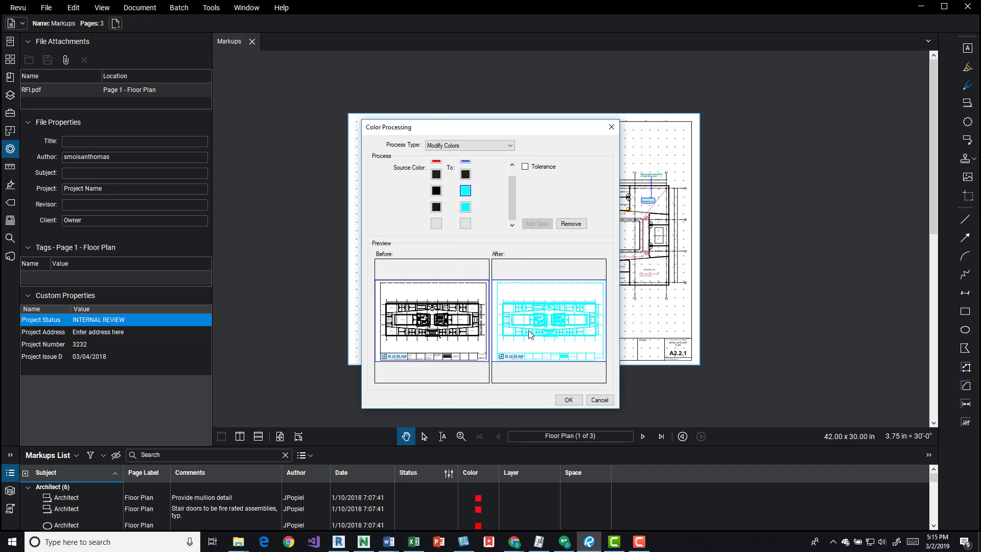
mouse_move(528, 325)
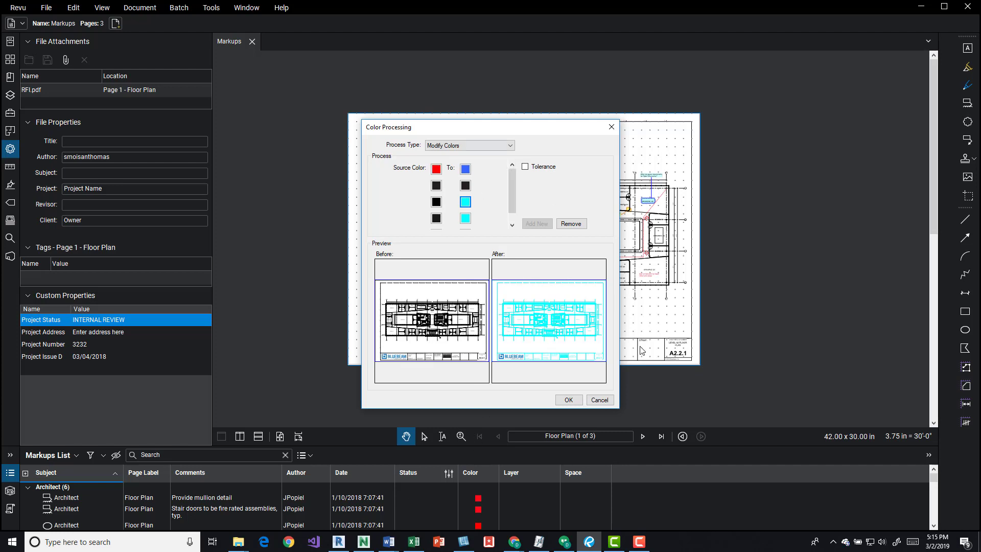
mouse_move(522, 180)
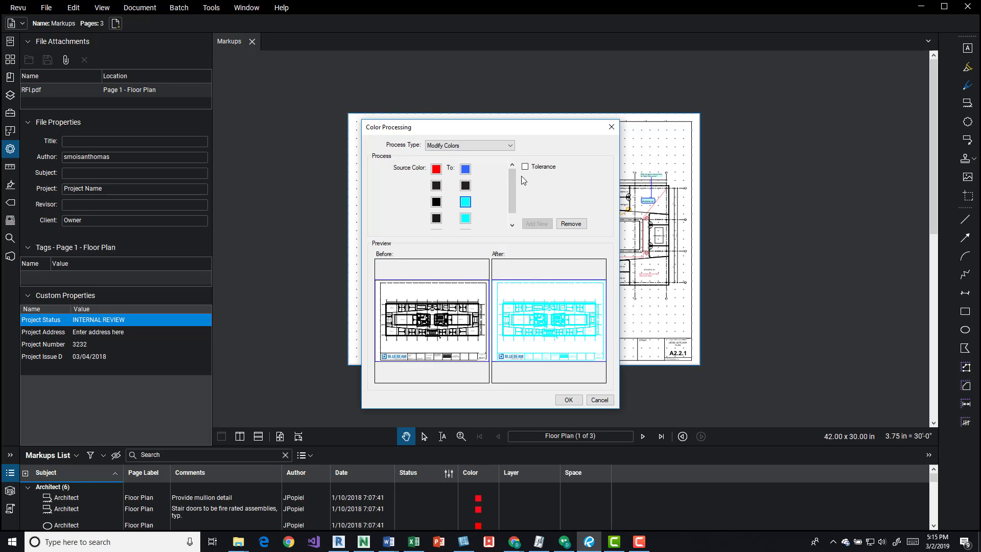
mouse_move(491, 173)
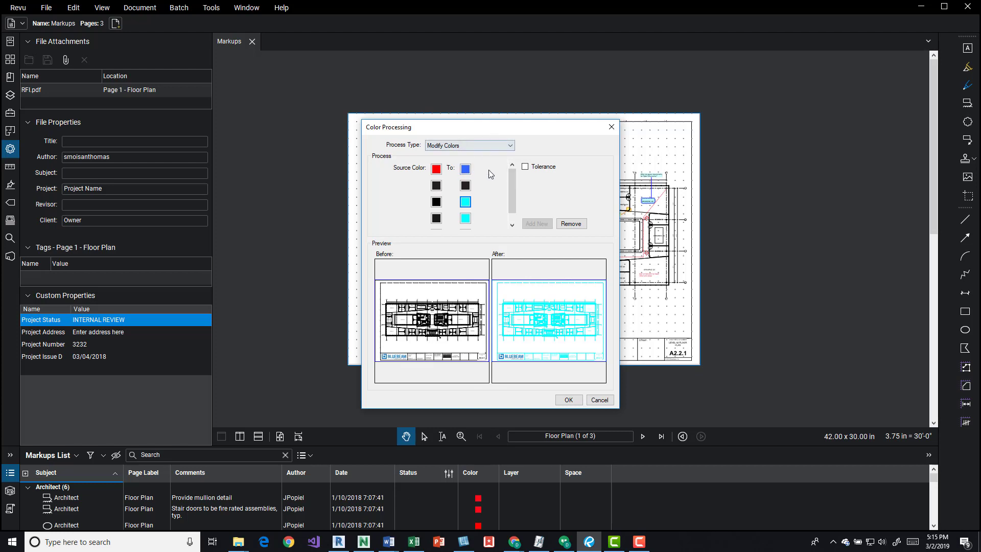
mouse_move(494, 193)
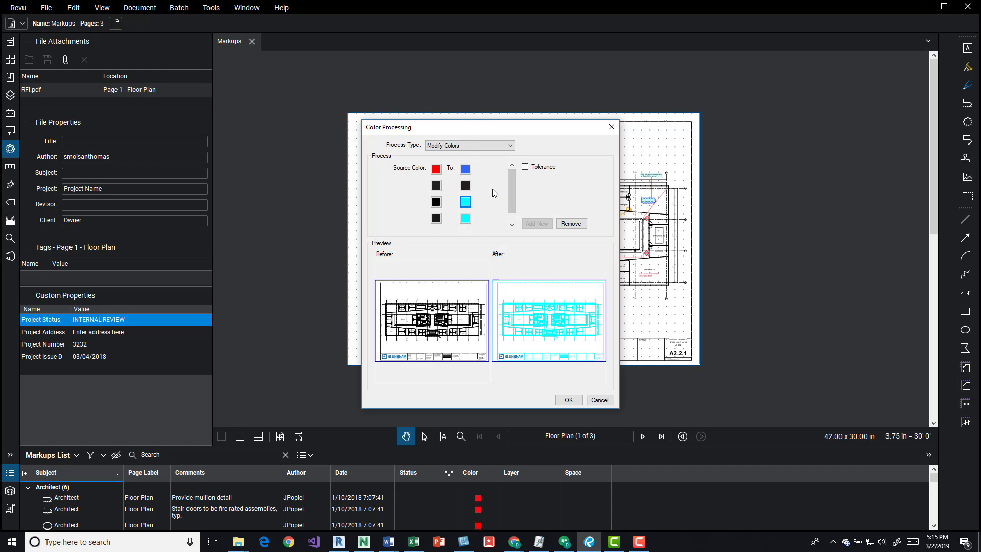
mouse_move(477, 194)
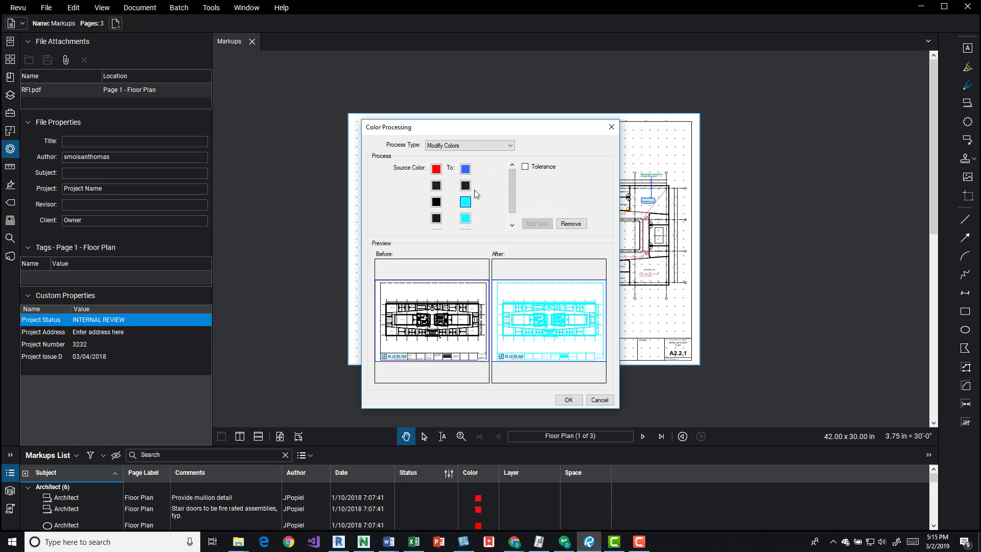
Switch to Colorize with an orange tint applied to all pages.
left_click(468, 145)
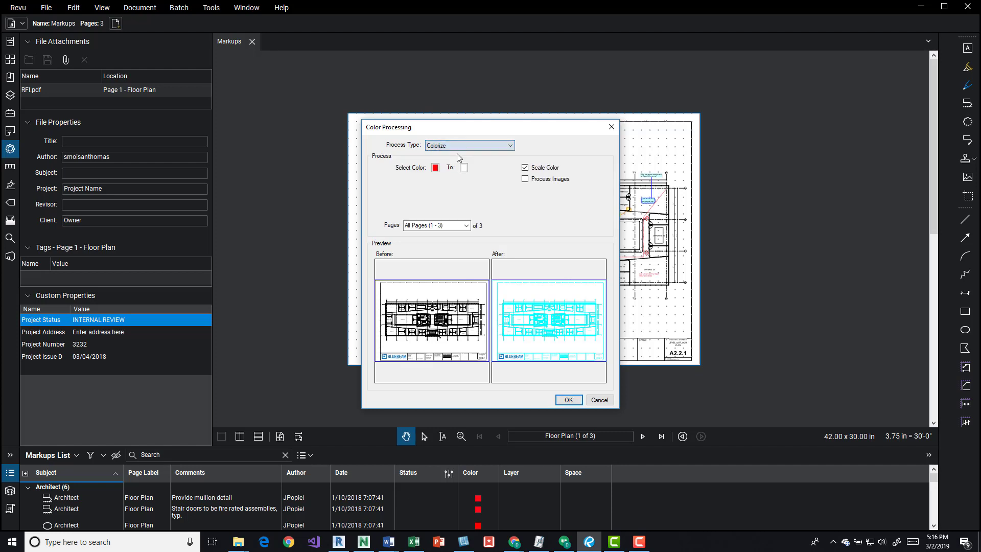
left_click(436, 166)
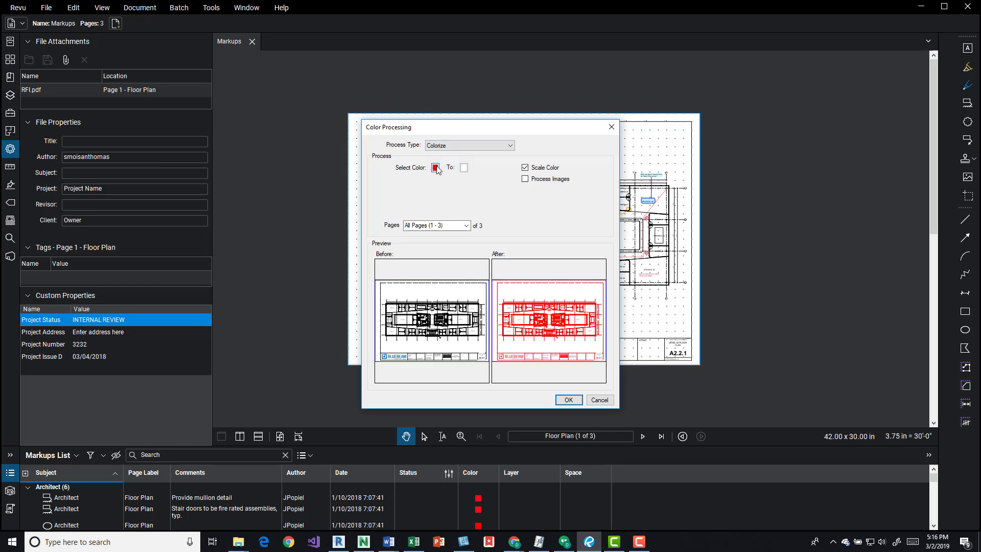
left_click(436, 167)
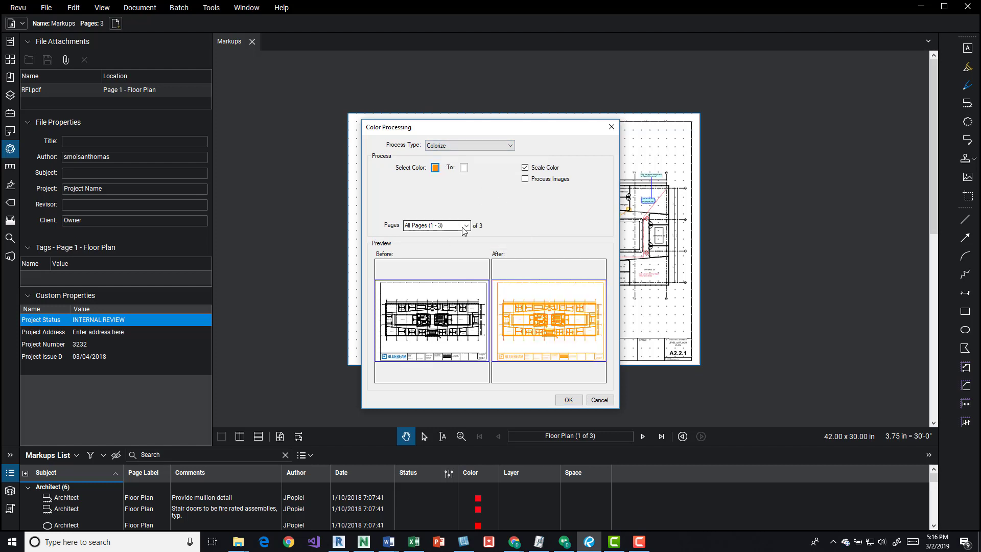
left_click(465, 225)
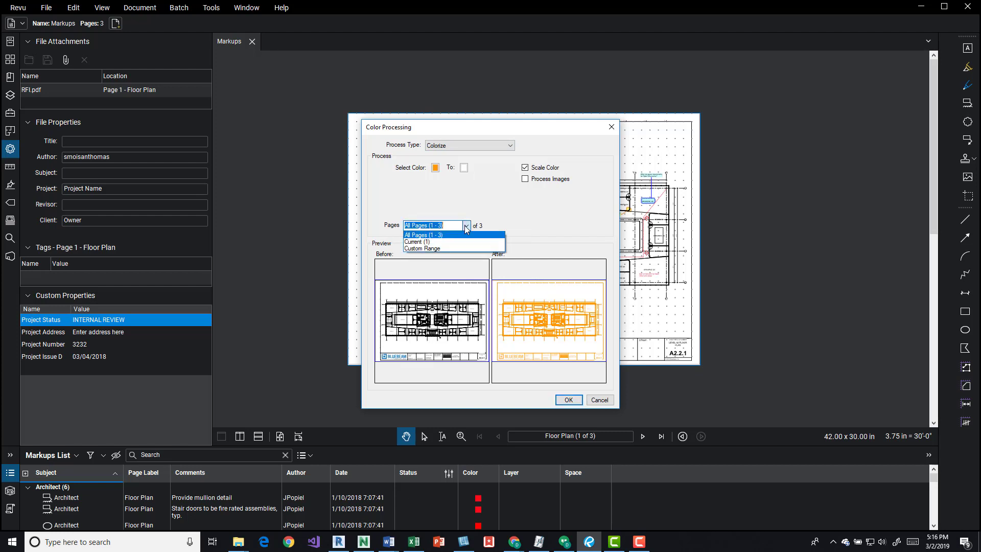
left_click(423, 232)
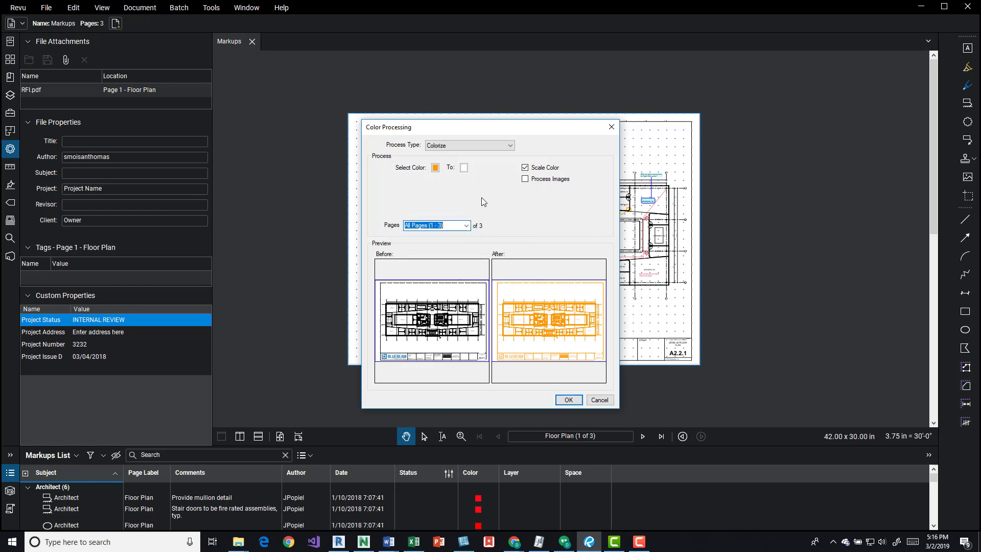
Try Scale Color and Process Images with olive and blue swatches, leaving an olive tint with scaling off.
left_click(525, 166)
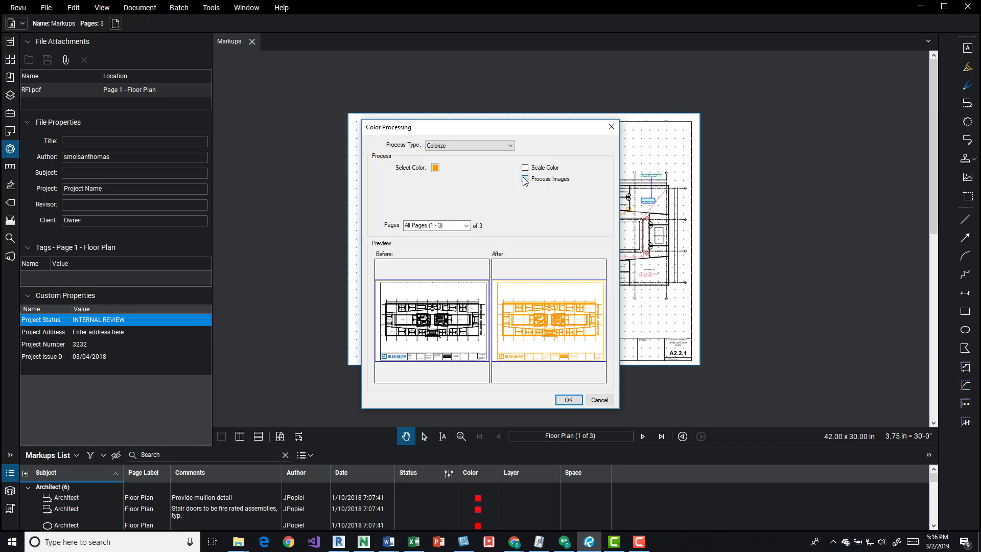
left_click(525, 179)
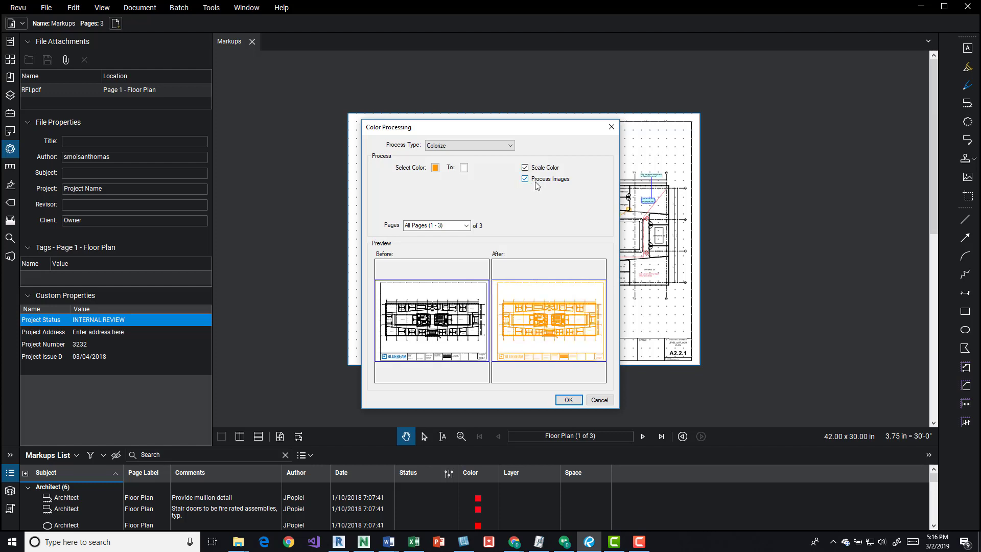
left_click(435, 167)
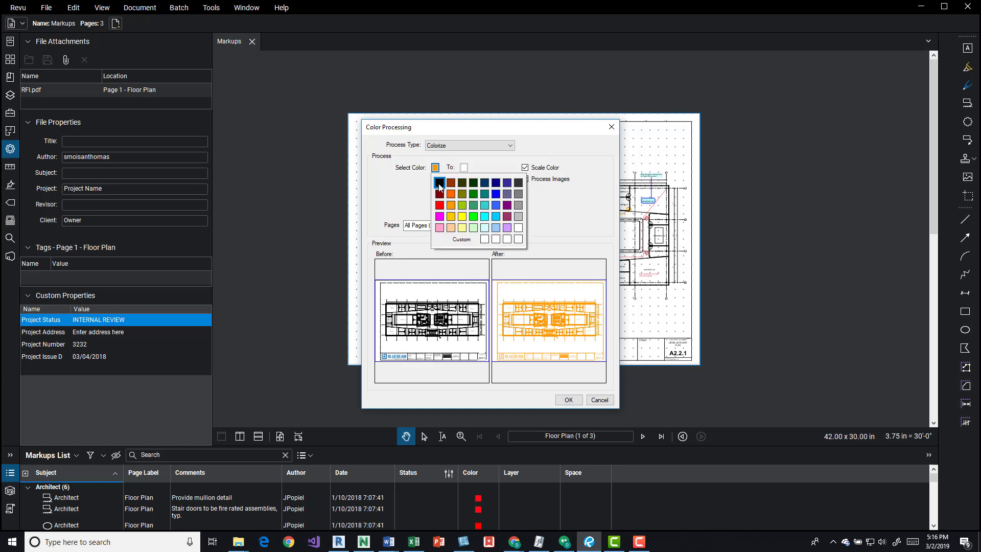
left_click(489, 205)
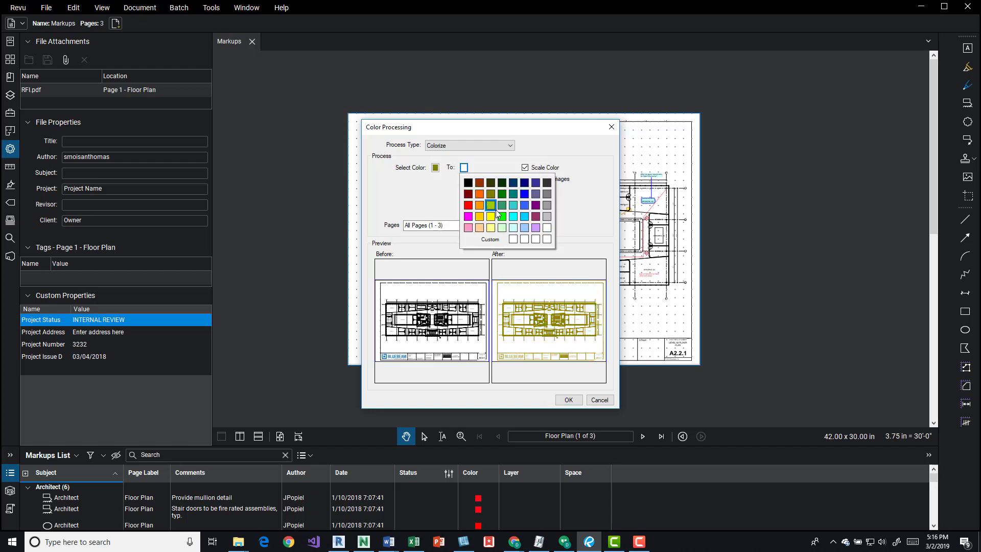
left_click(523, 216)
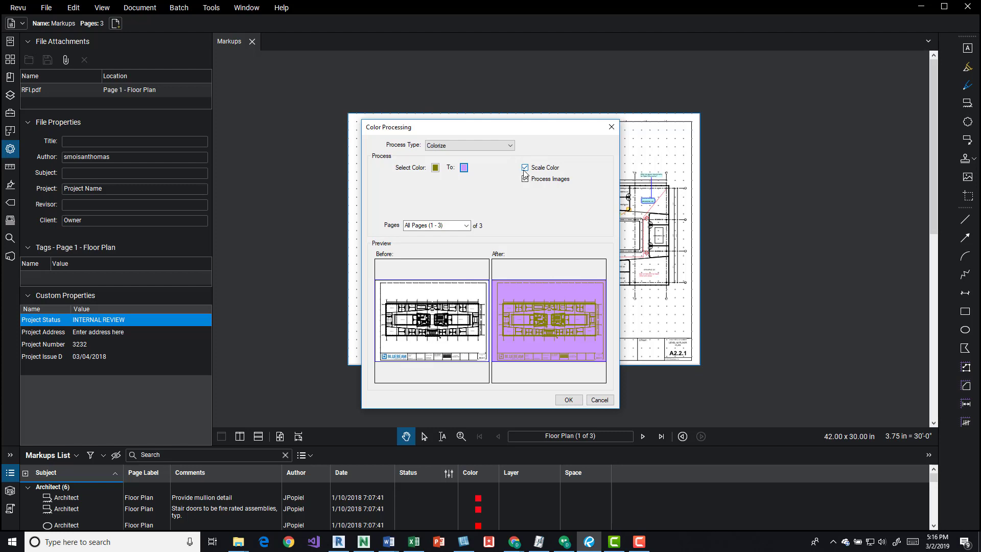
left_click(525, 167)
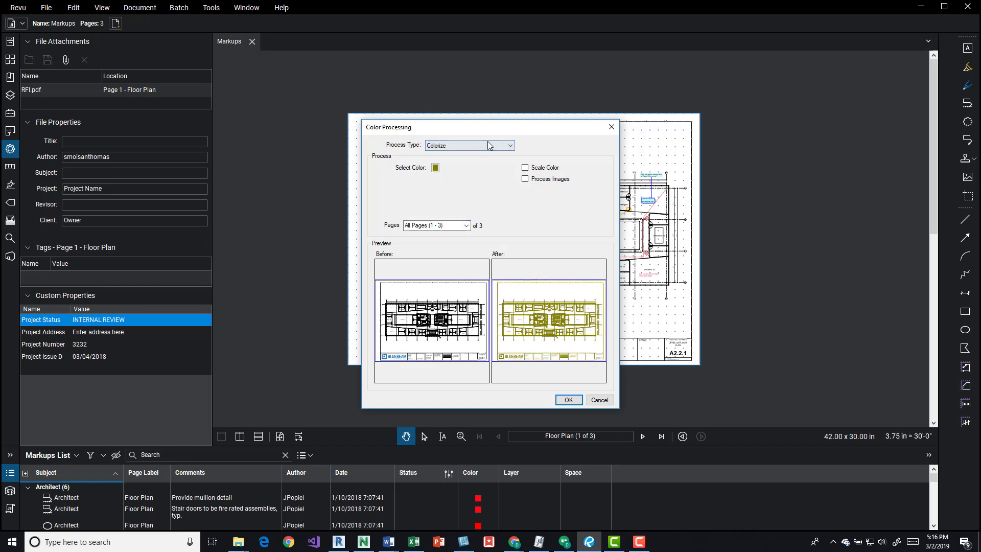
Switch the process to Grayscale, trying Process Images on and off.
left_click(508, 145)
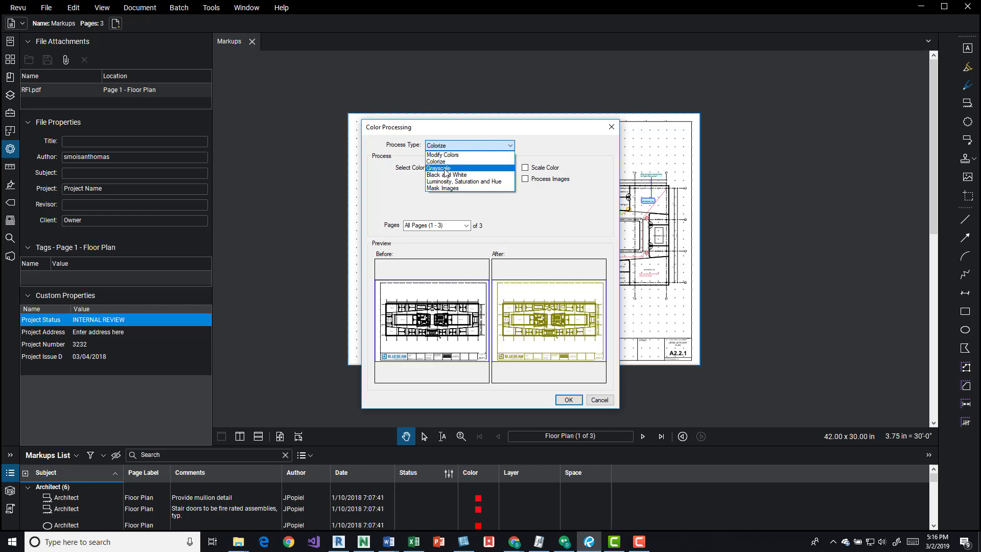
left_click(438, 168)
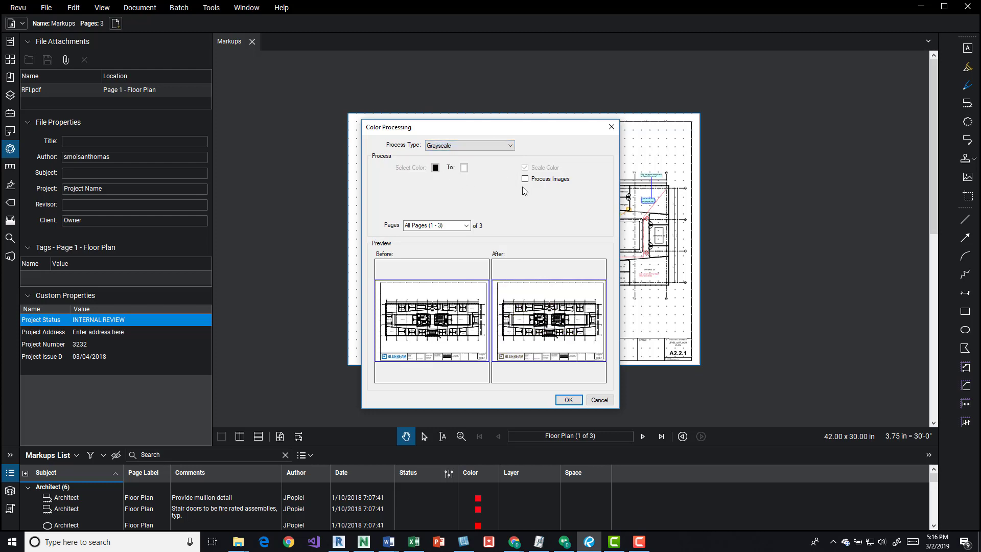
left_click(524, 179)
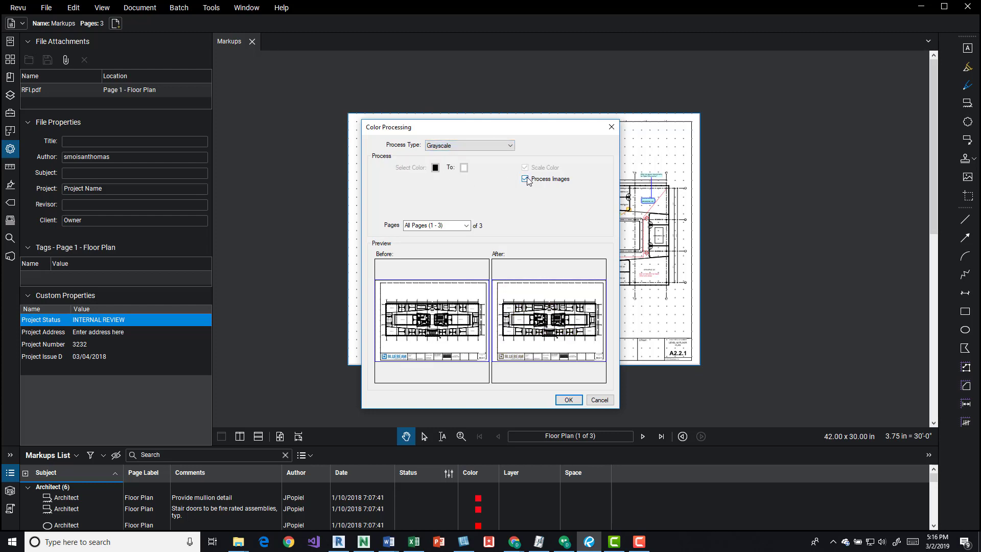
left_click(524, 179)
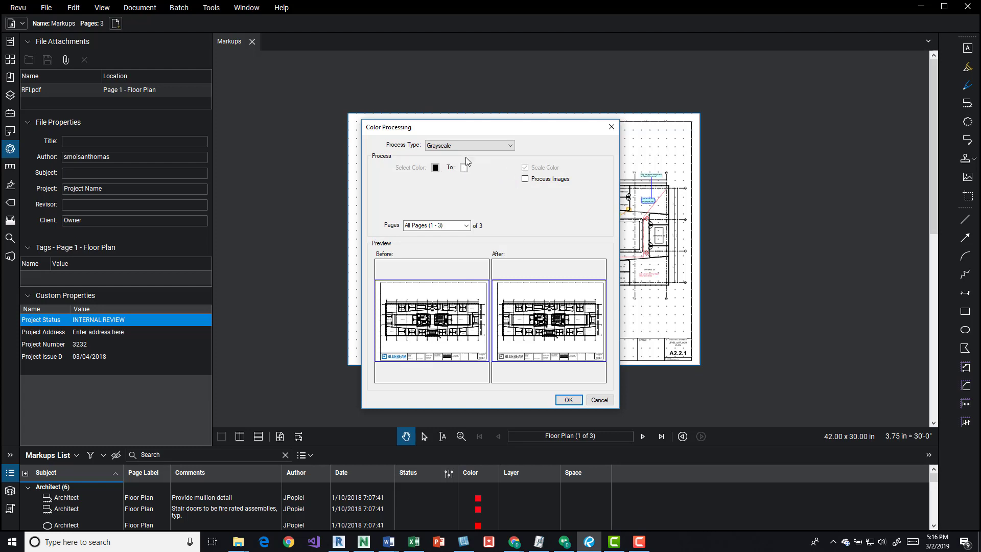
mouse_move(435, 168)
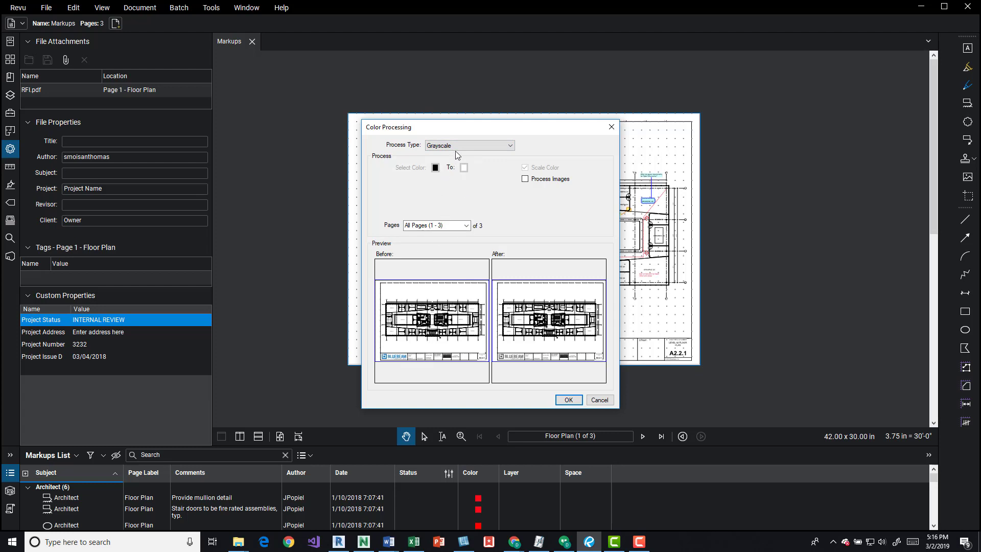
mouse_move(477, 248)
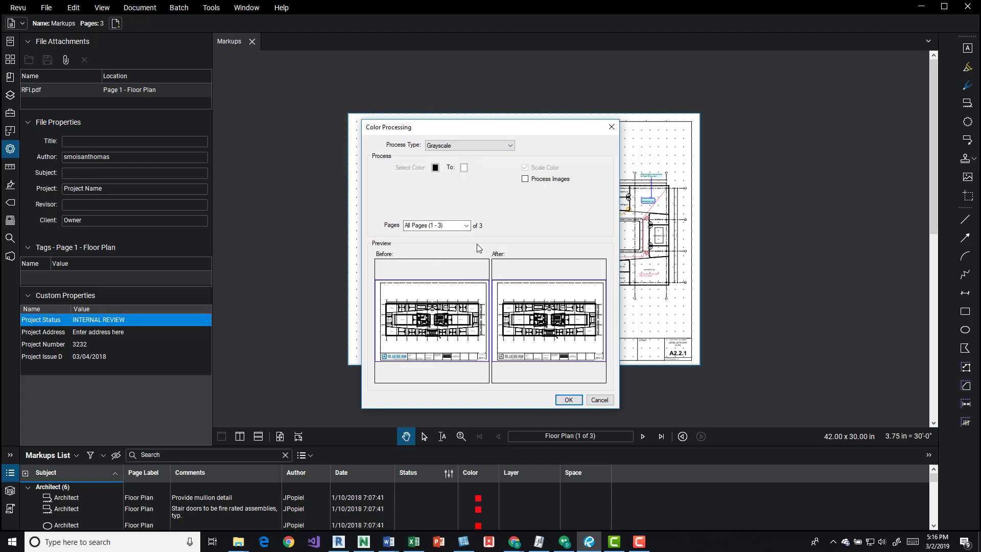
Keep all pages as the range and switch the process to Black and White.
left_click(465, 225)
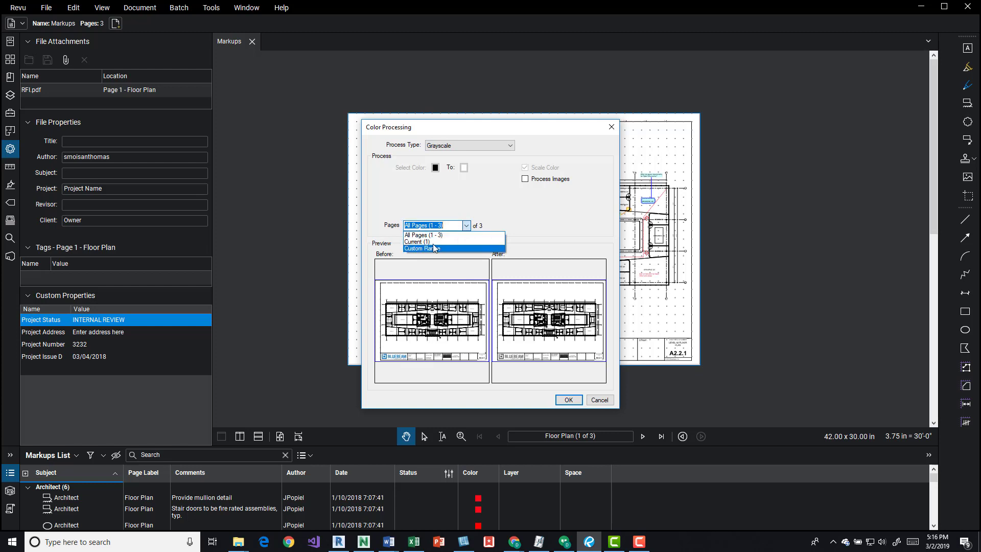
left_click(427, 235)
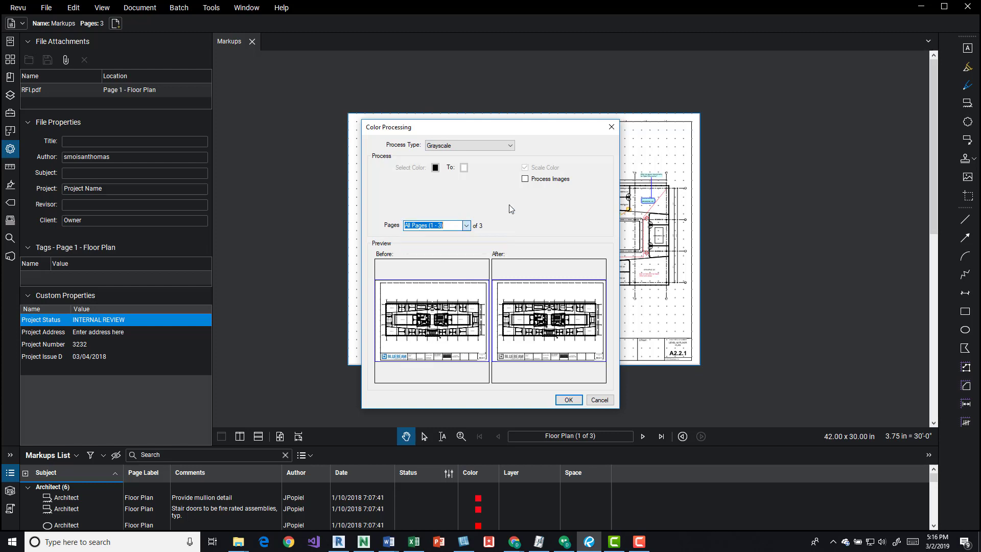
left_click(468, 145)
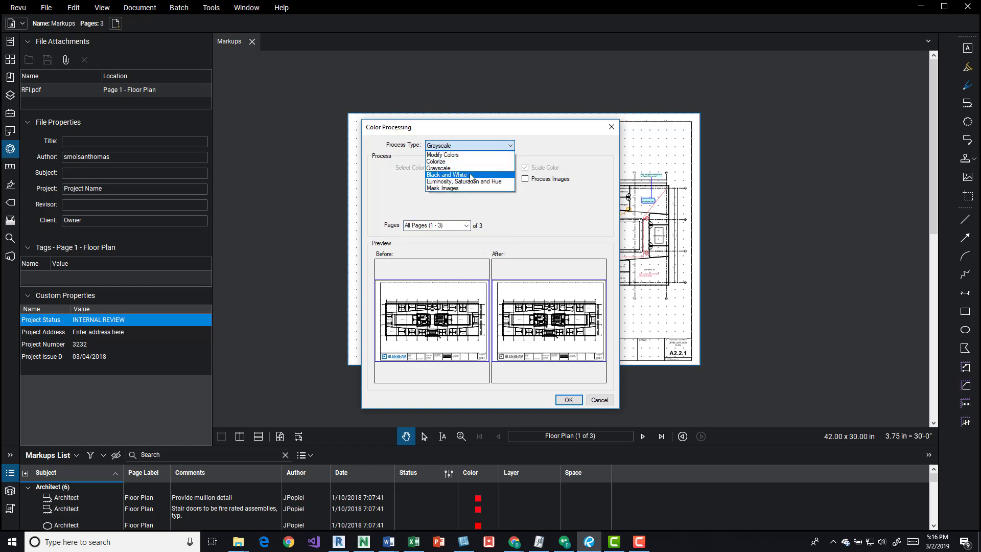
left_click(446, 174)
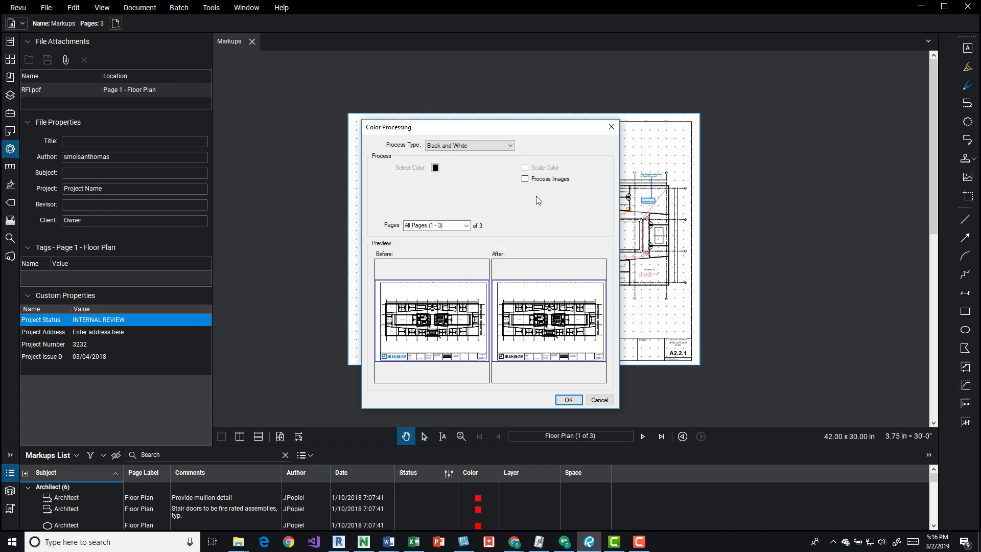
mouse_move(468, 170)
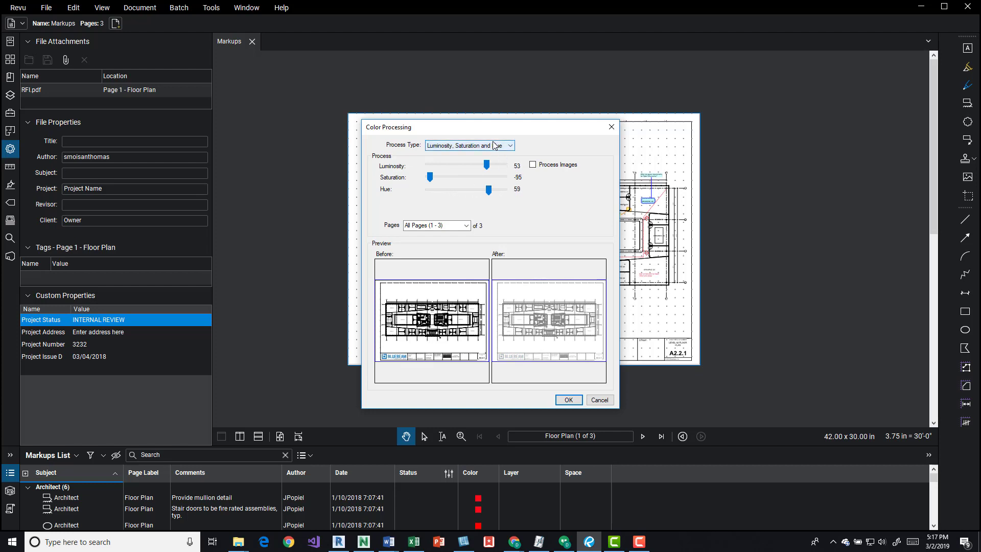
Try Mask Images, which blanks the preview, then return to Modify Colors.
left_click(508, 145)
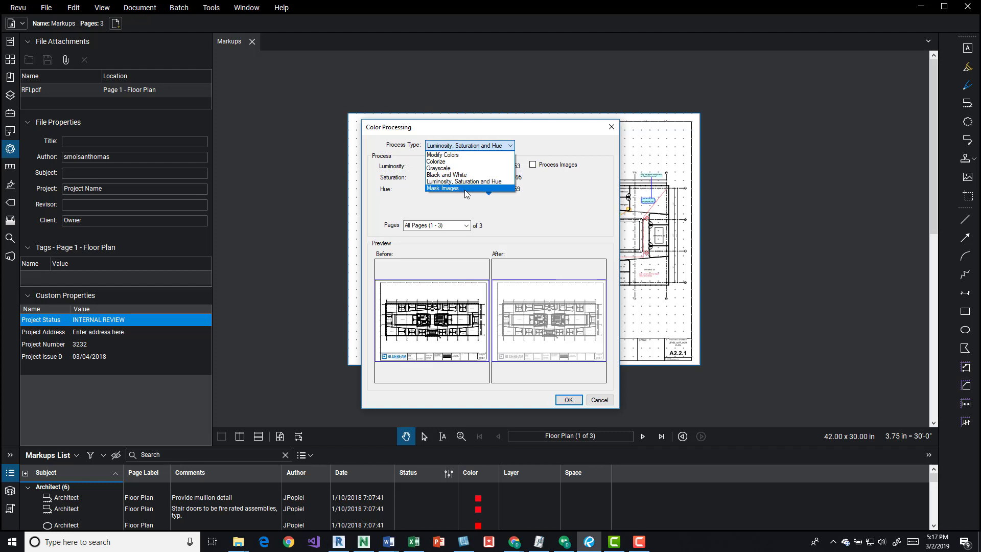
left_click(442, 188)
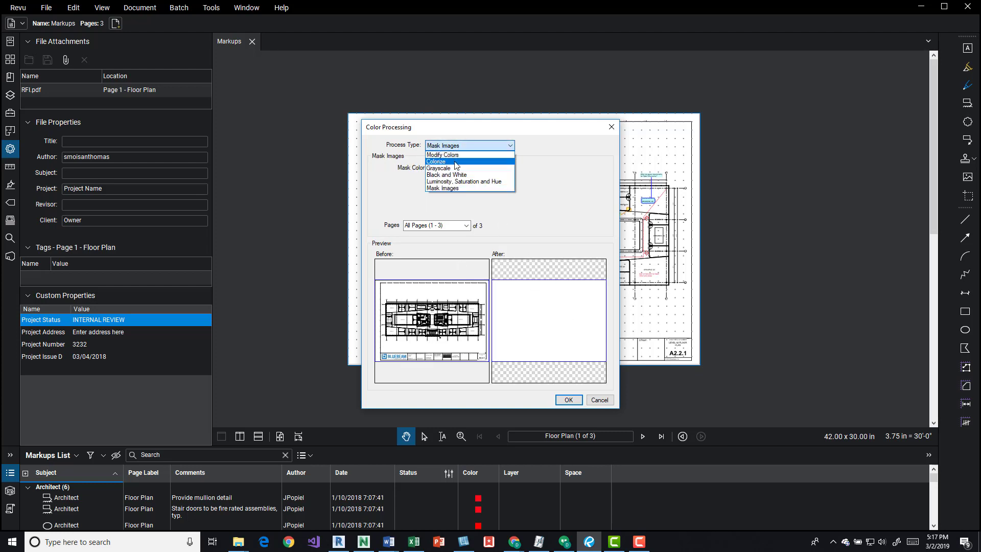
left_click(442, 154)
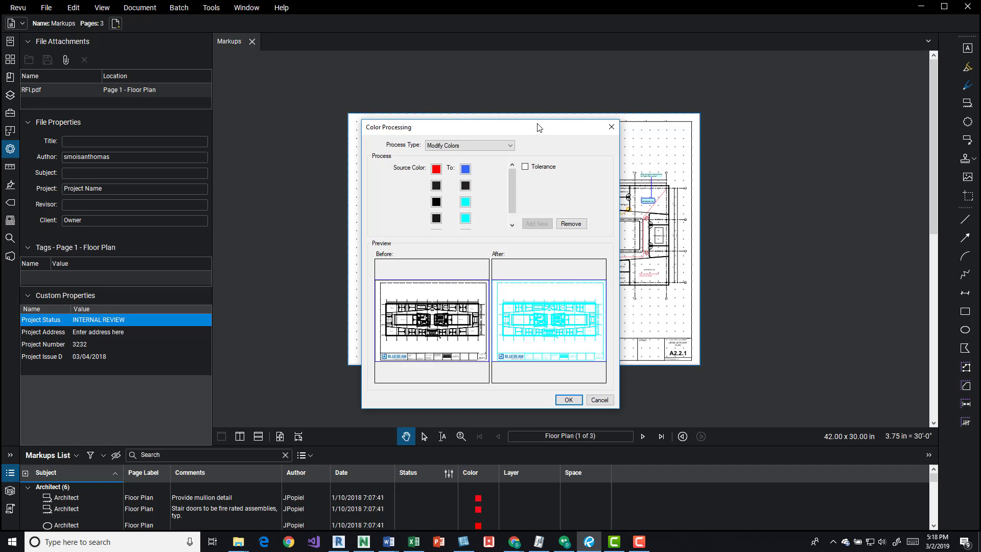
mouse_move(542, 130)
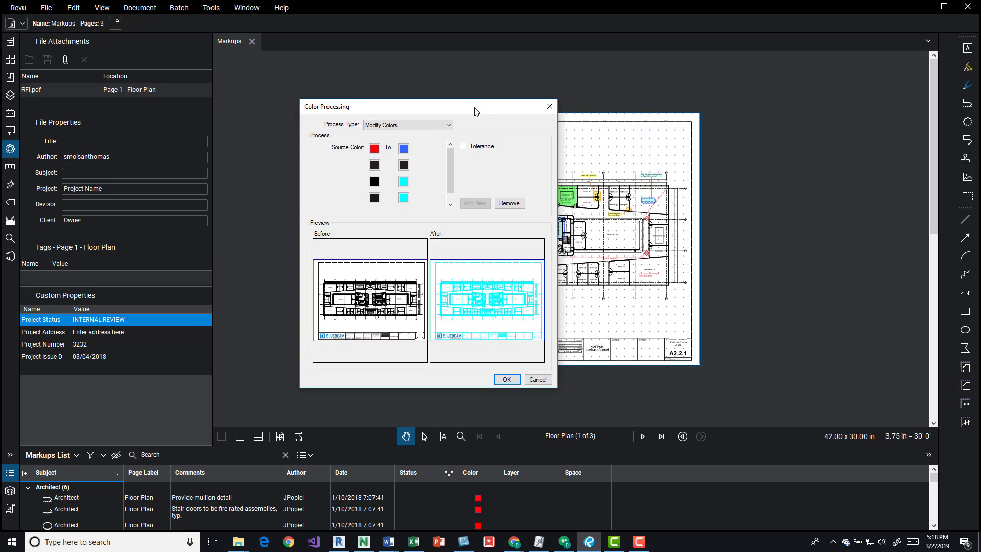
Cancel Color Processing so the floor plan keeps its original colours.
left_click(537, 379)
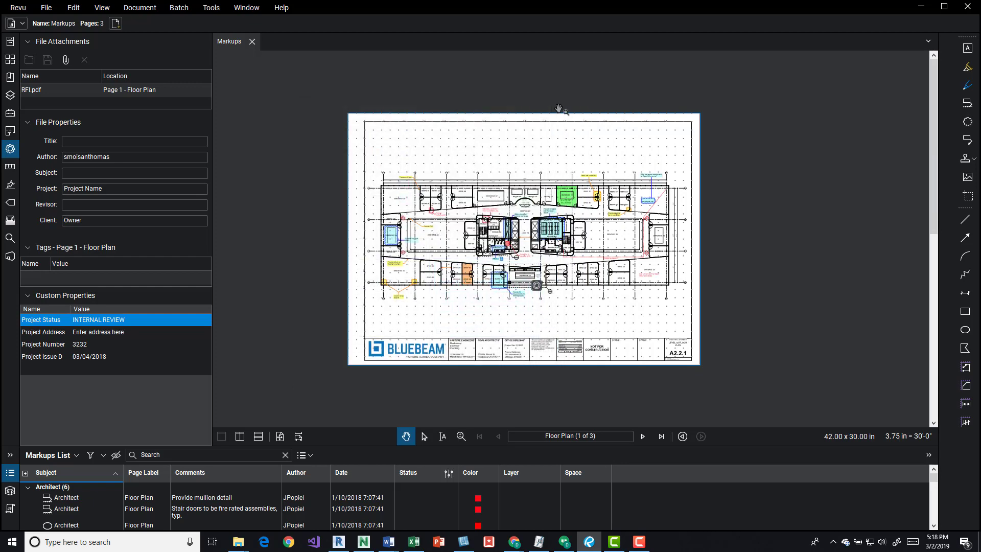
mouse_move(539, 98)
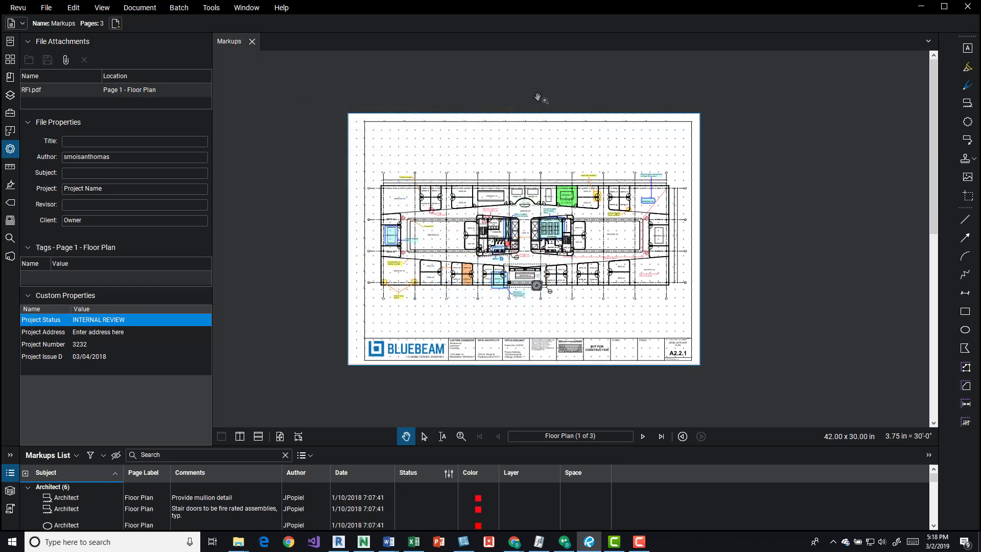